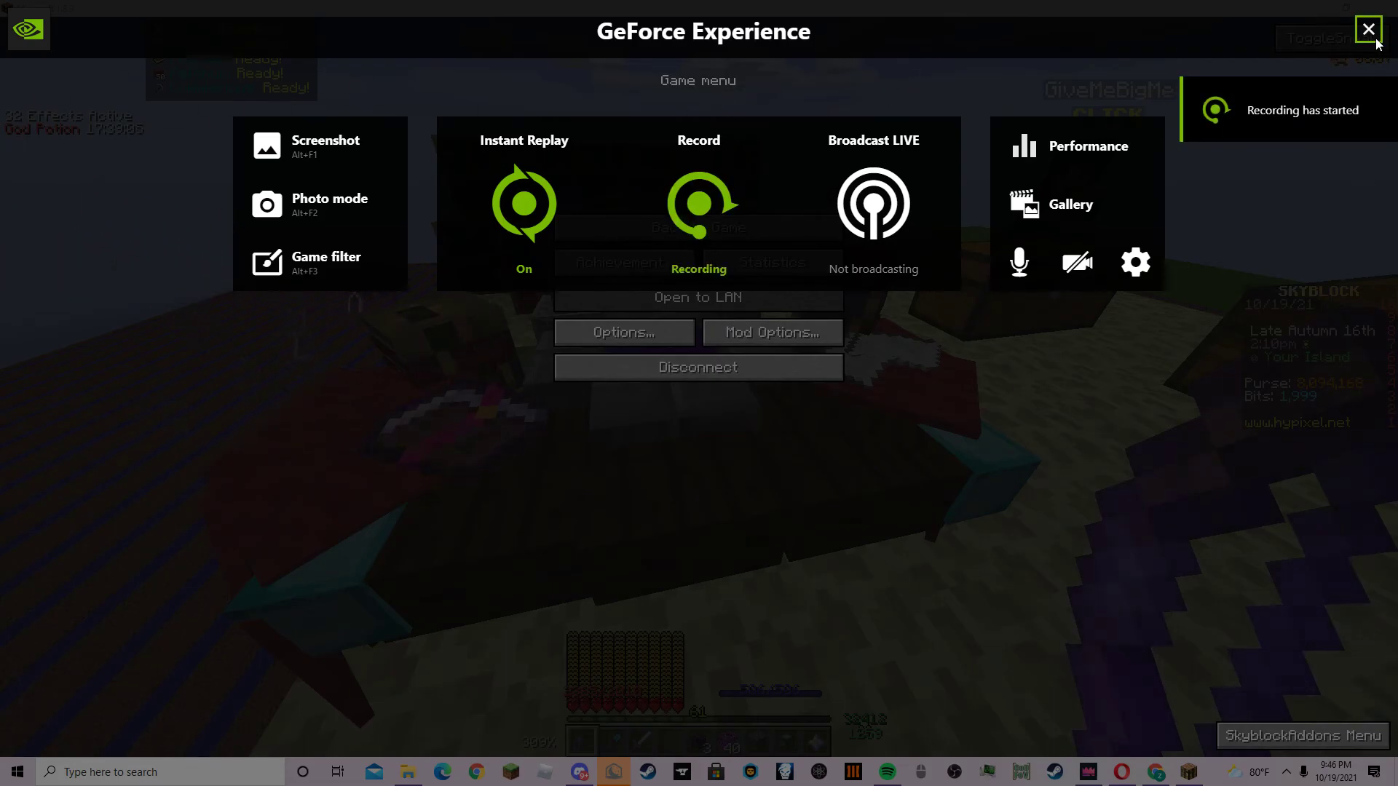
Step: Close the GeForce Experience recording overlay
left_click(1366, 29)
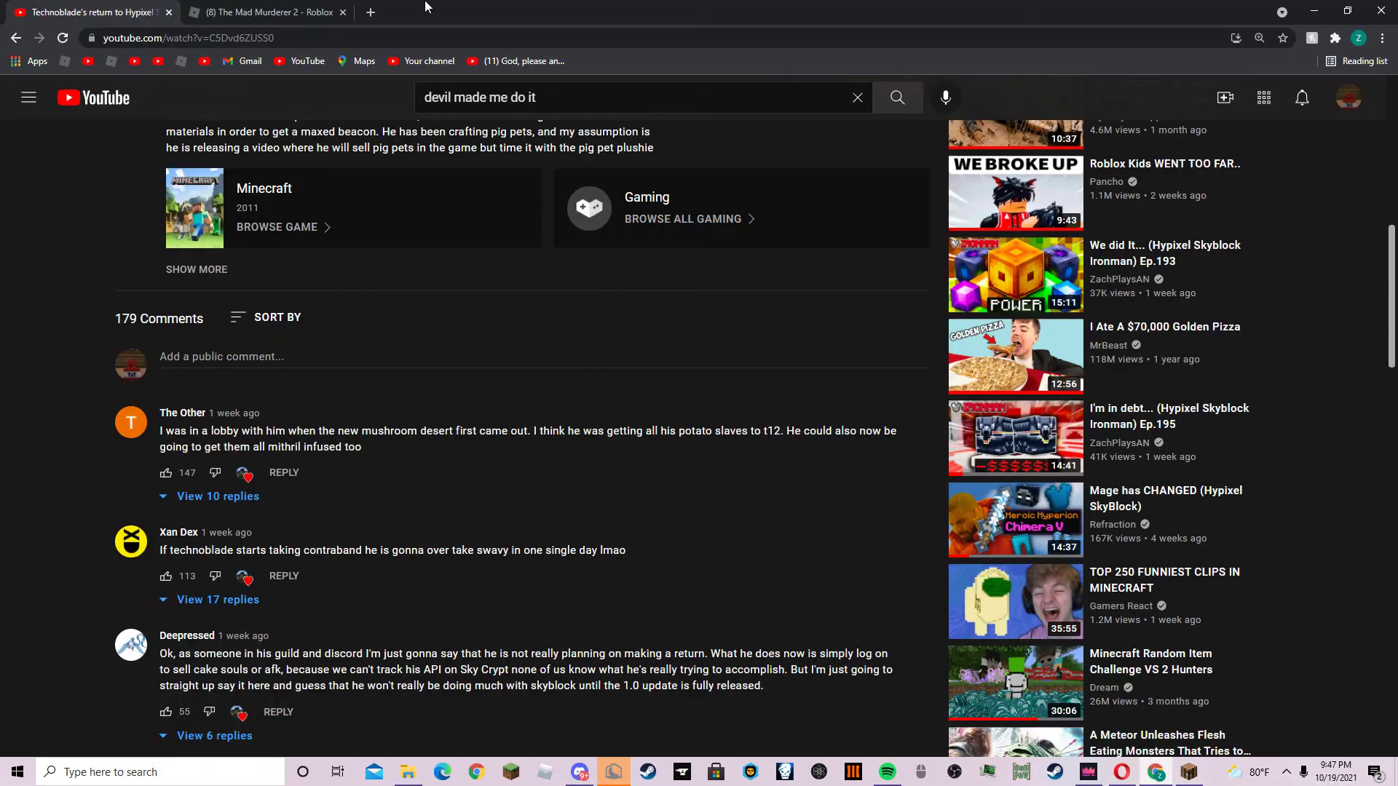
left_click(369, 11)
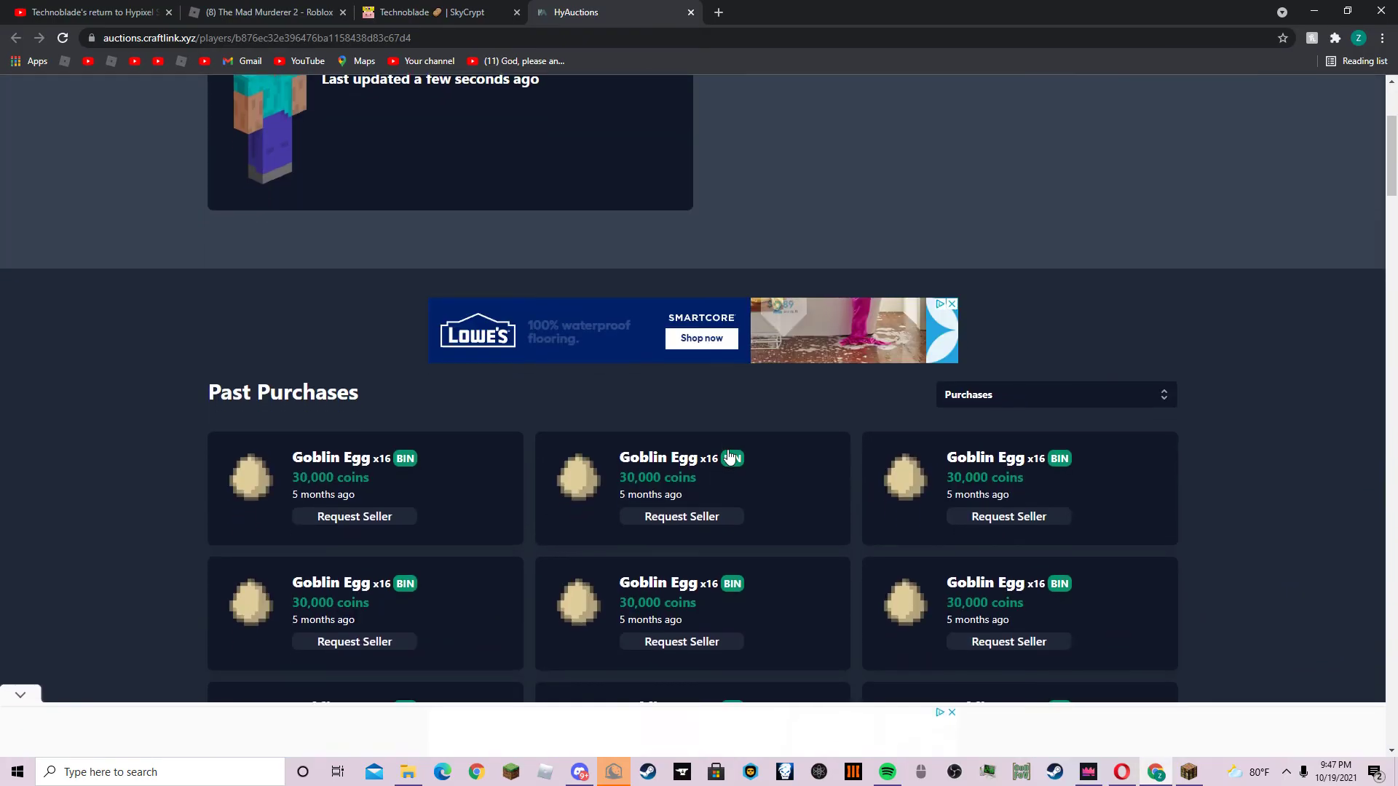
scroll("down", 3)
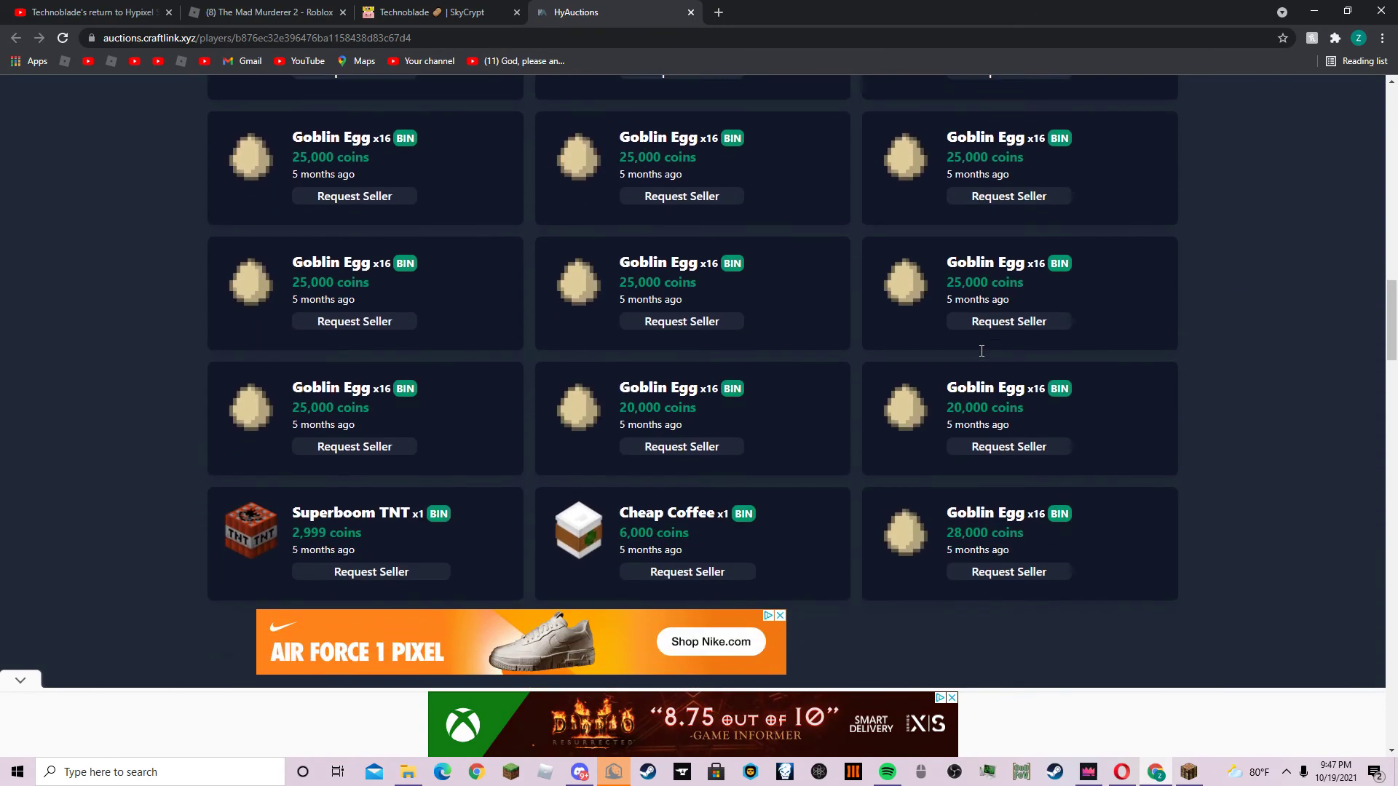
scroll("down", 3)
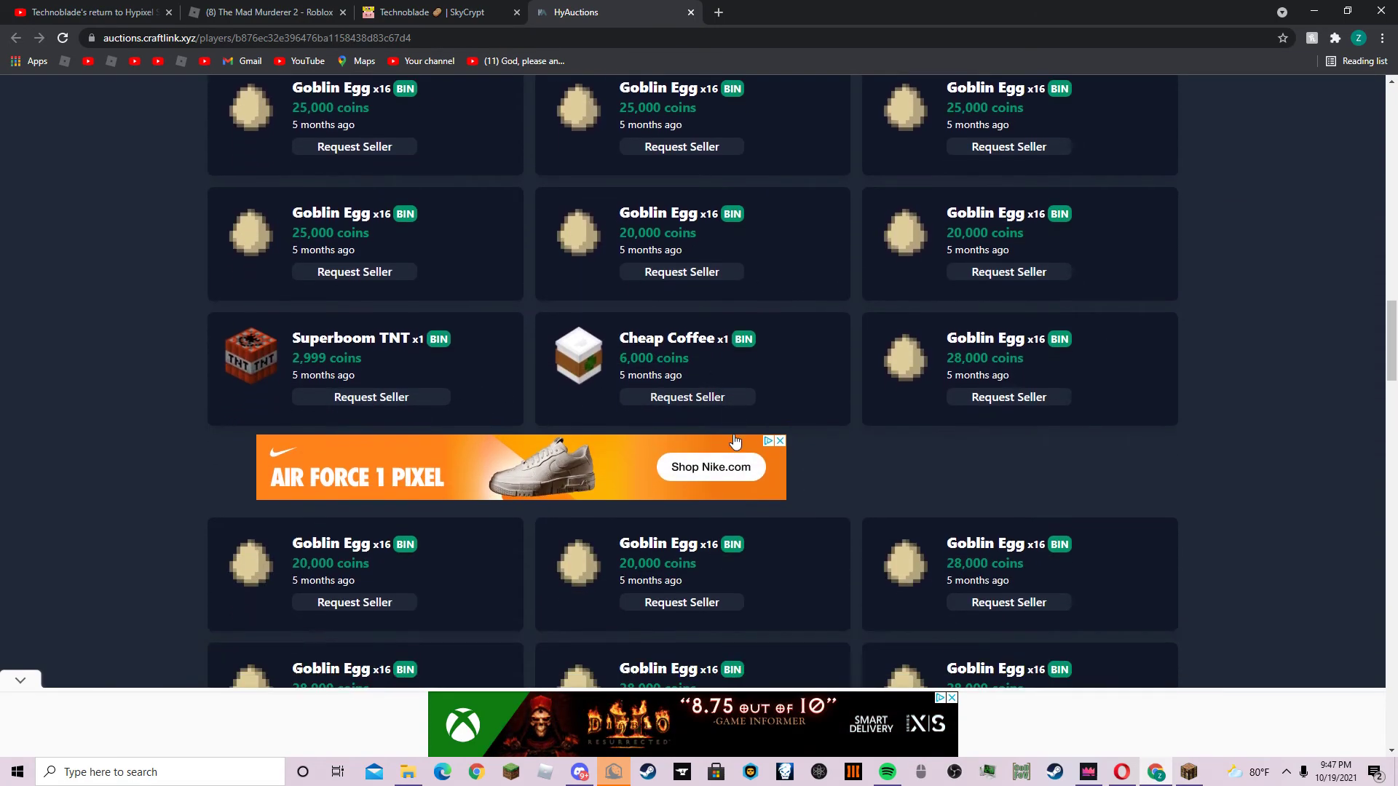
scroll("down", 3)
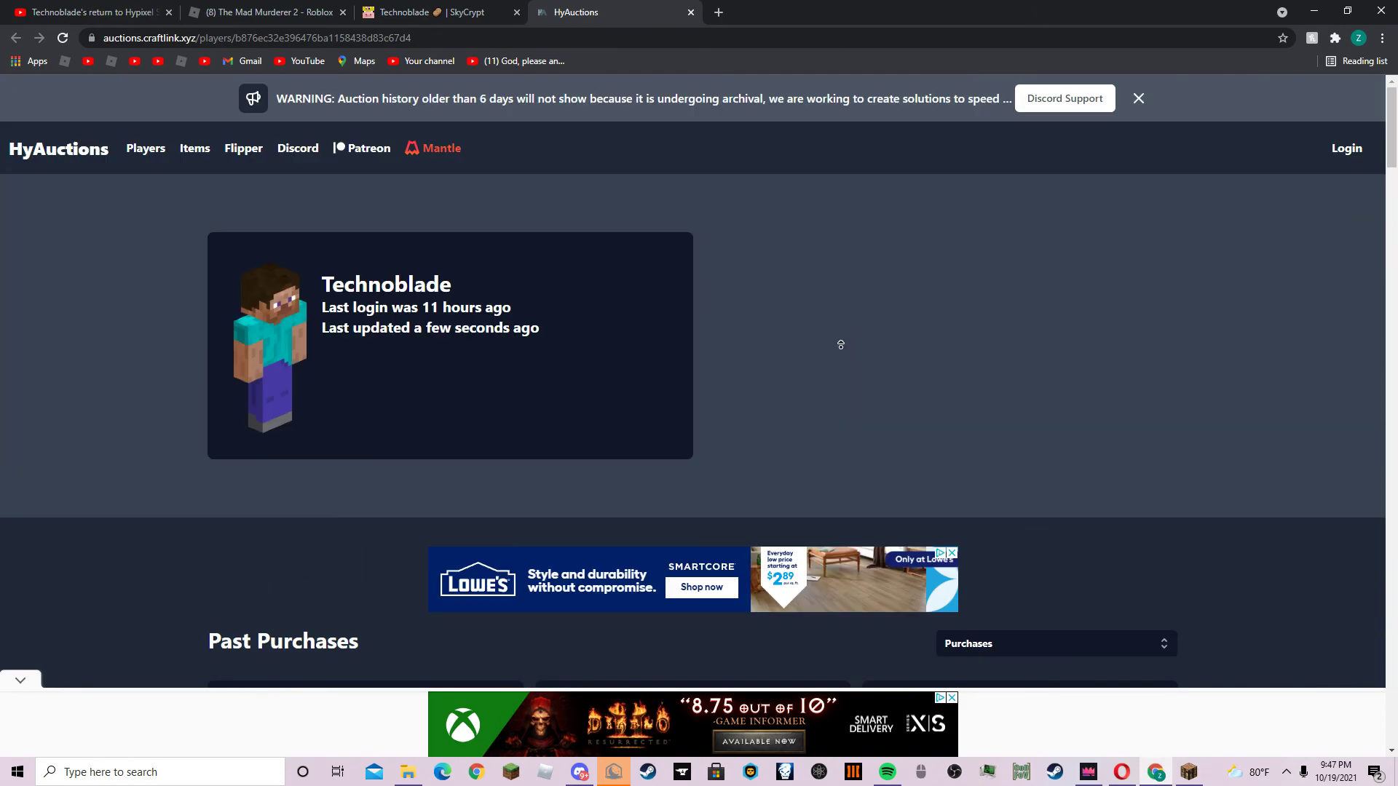
scroll("down", 3)
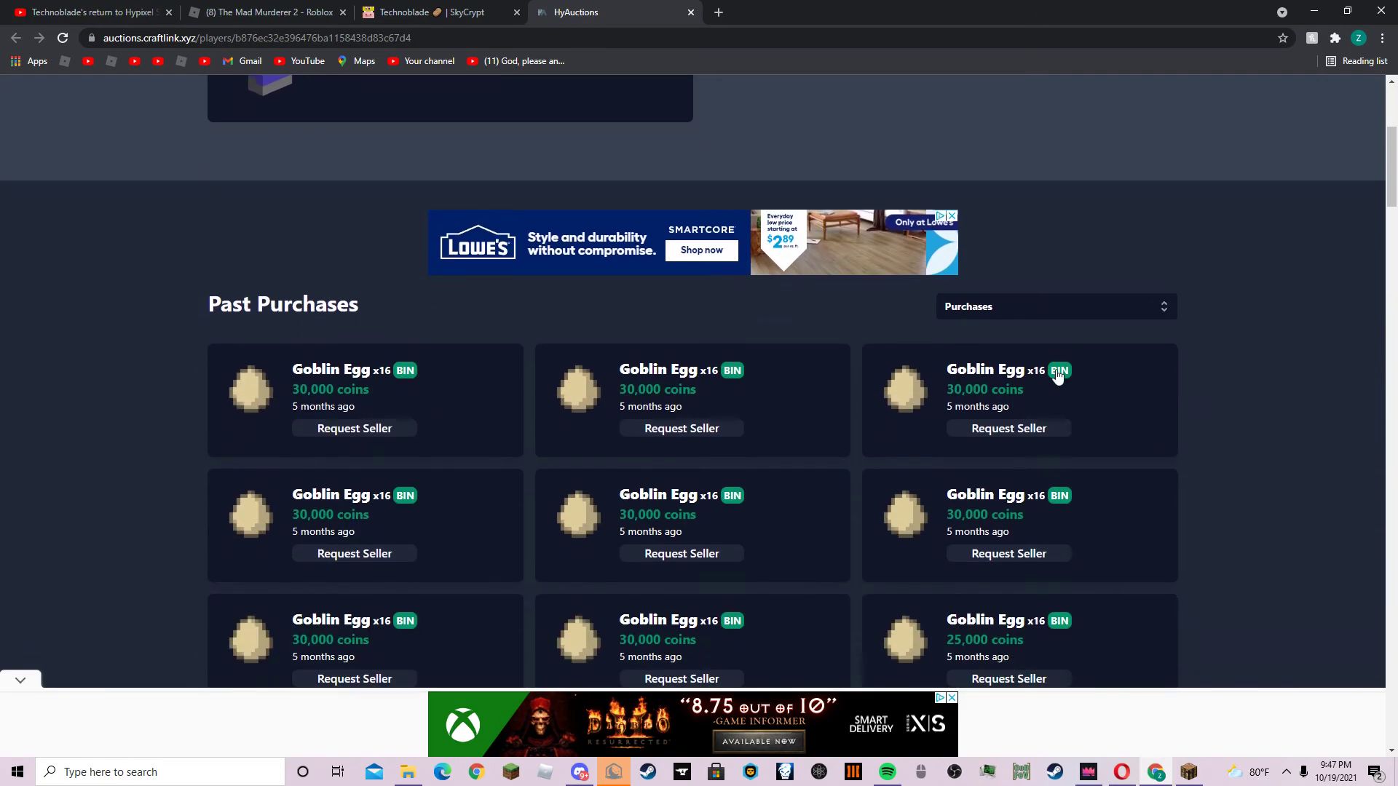
Step: Switch to Technoblade's Sold auctions and browse the high-priced sales and Storm's Helmet
left_click(1056, 307)
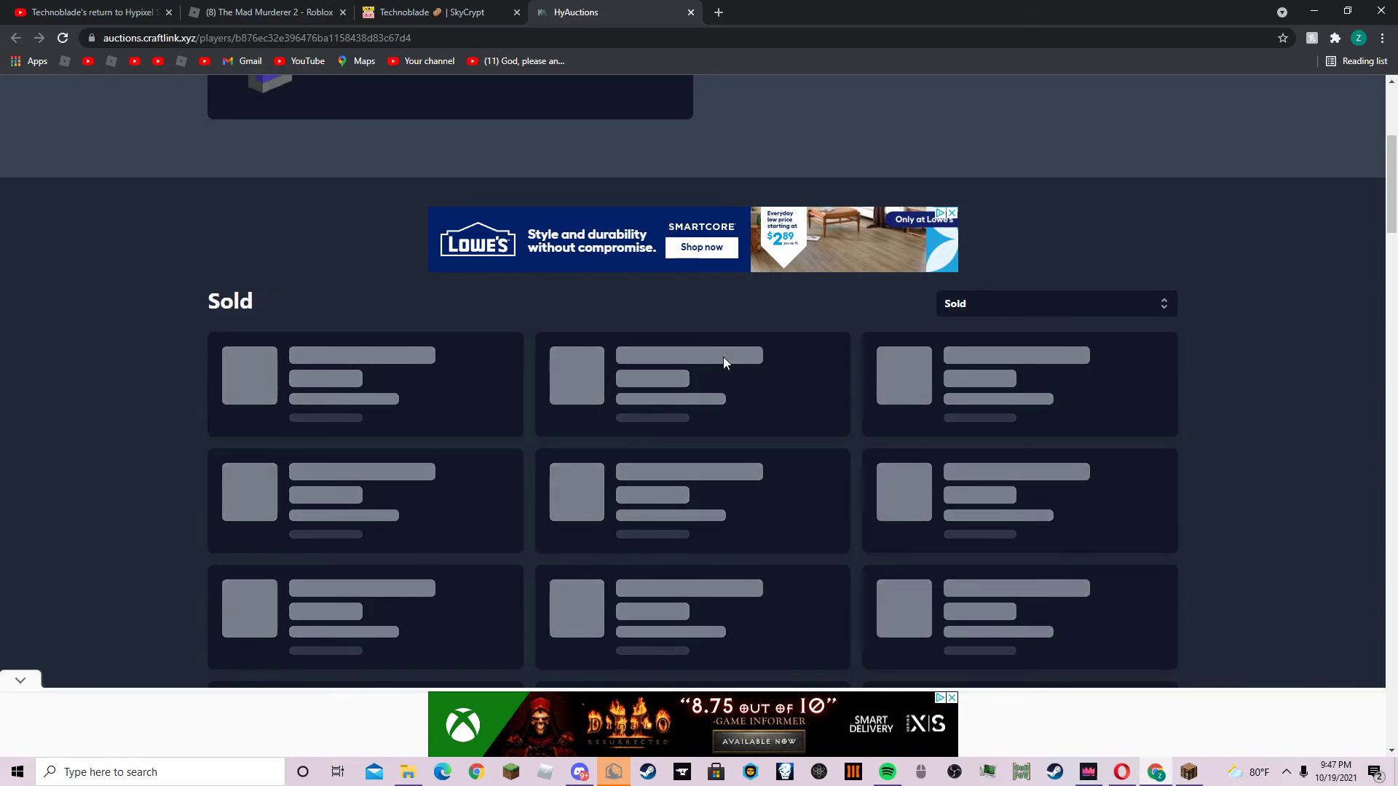
scroll("down", 3)
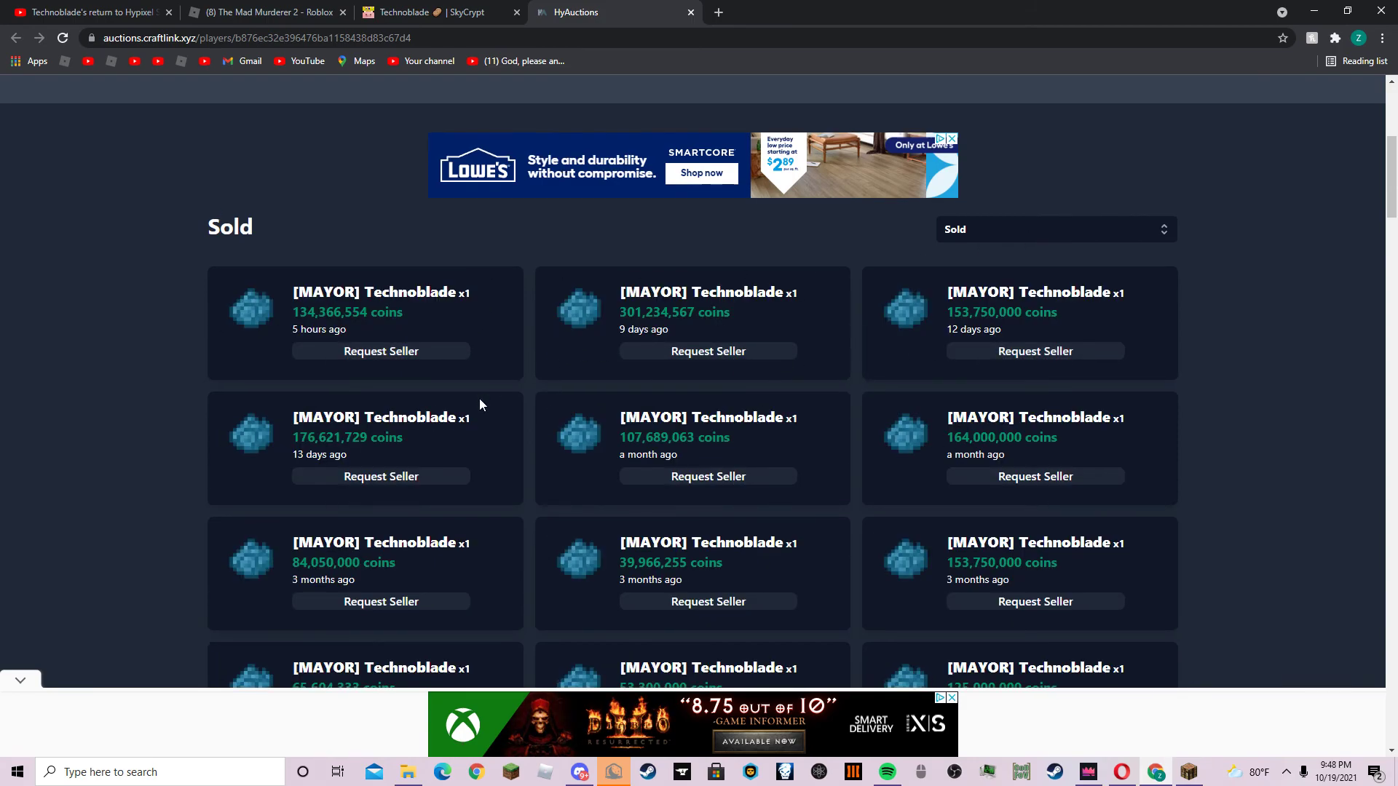
scroll("down", 3)
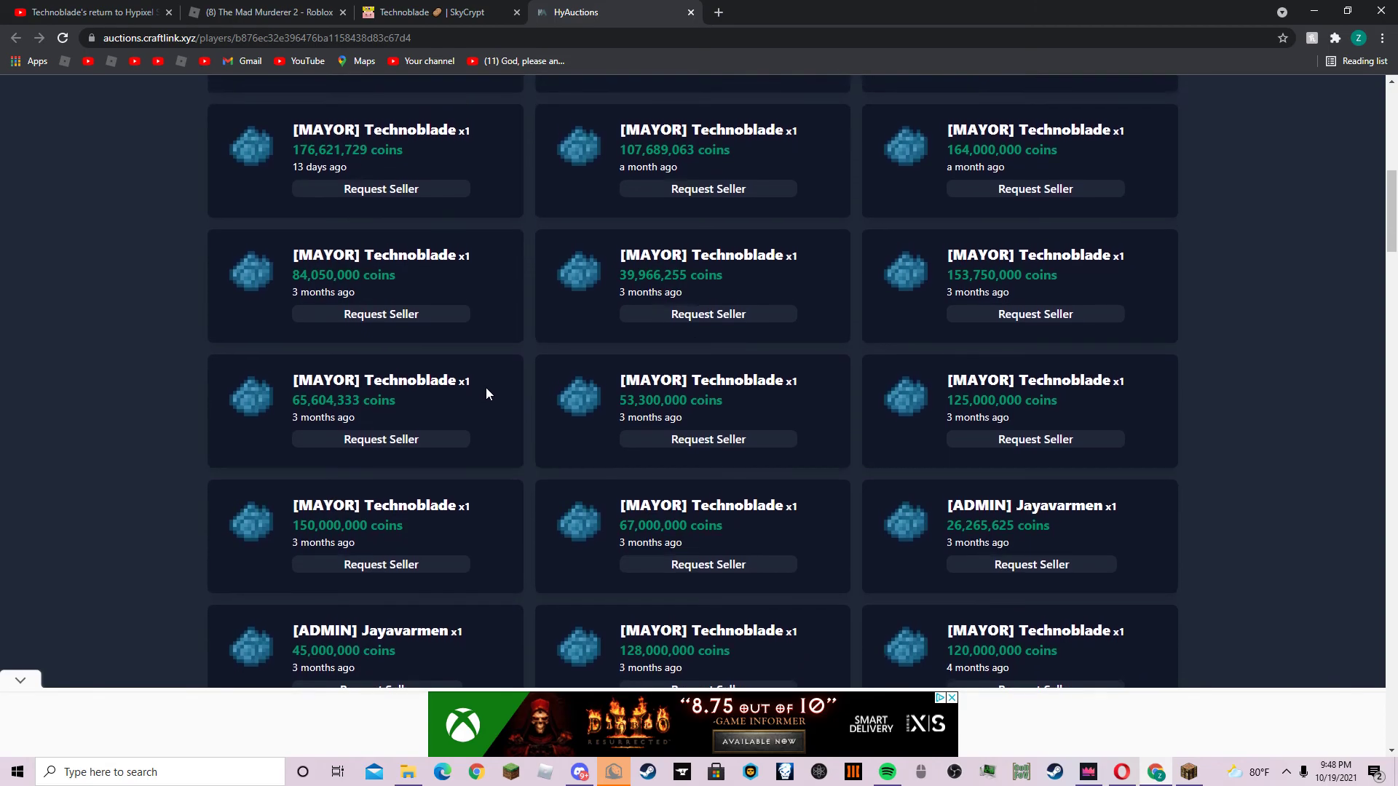
scroll("up", 3)
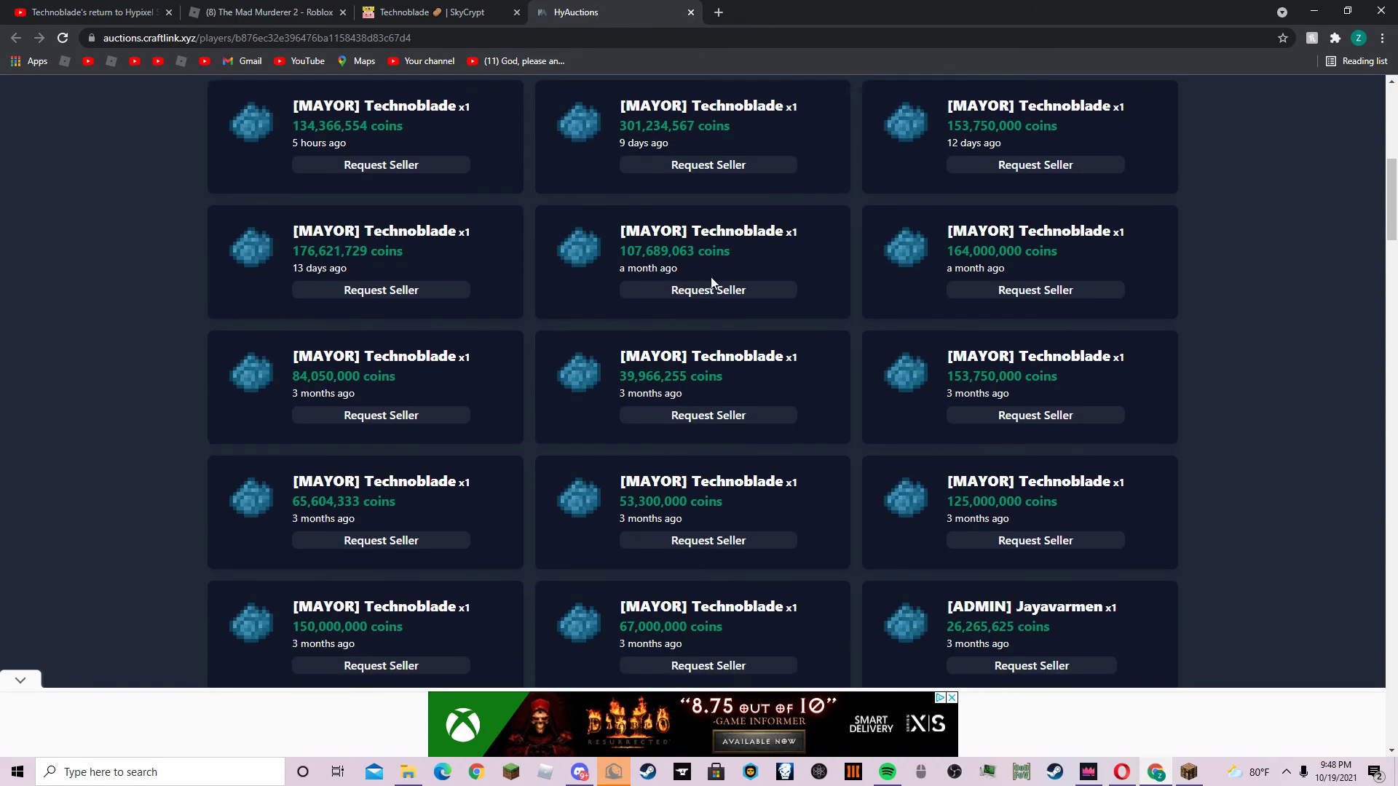
scroll("down", 3)
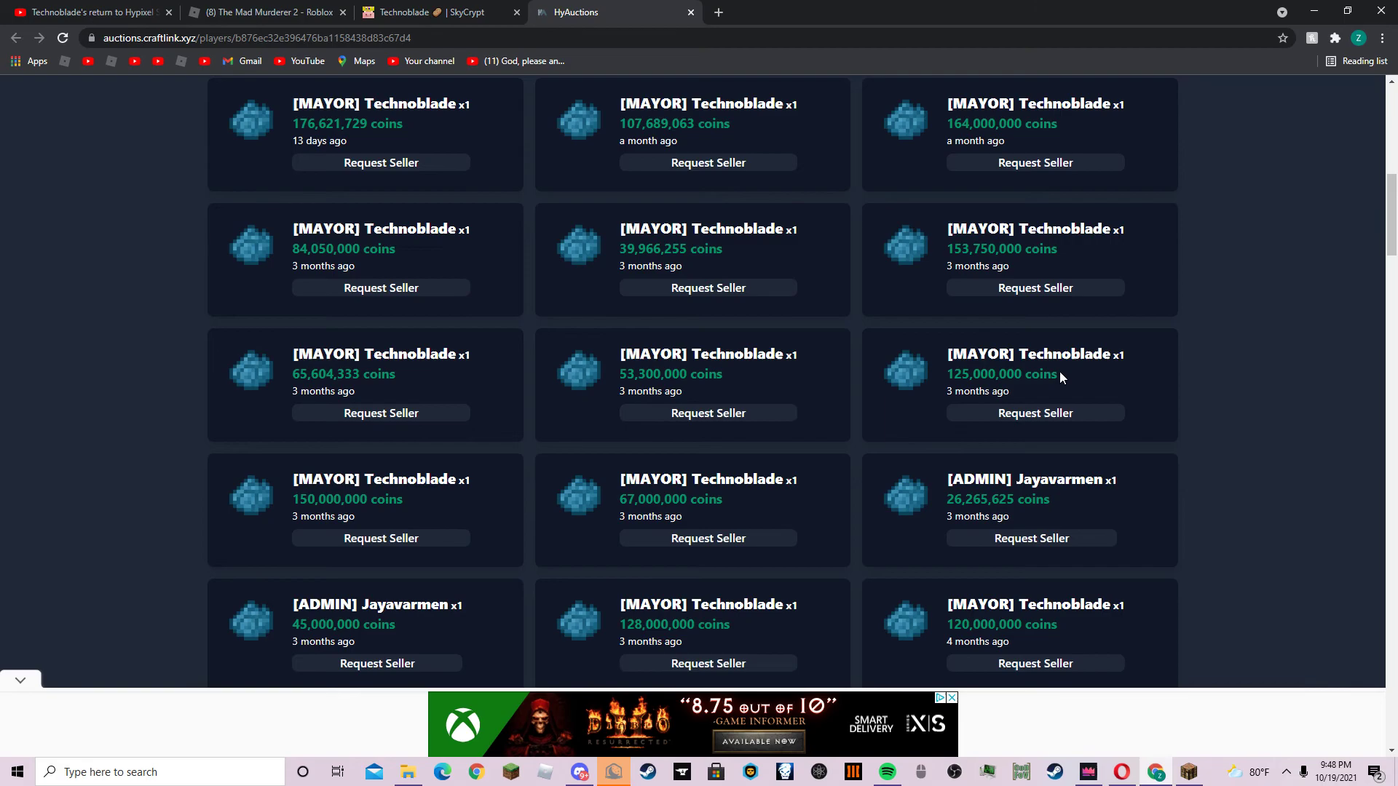
scroll("down", 3)
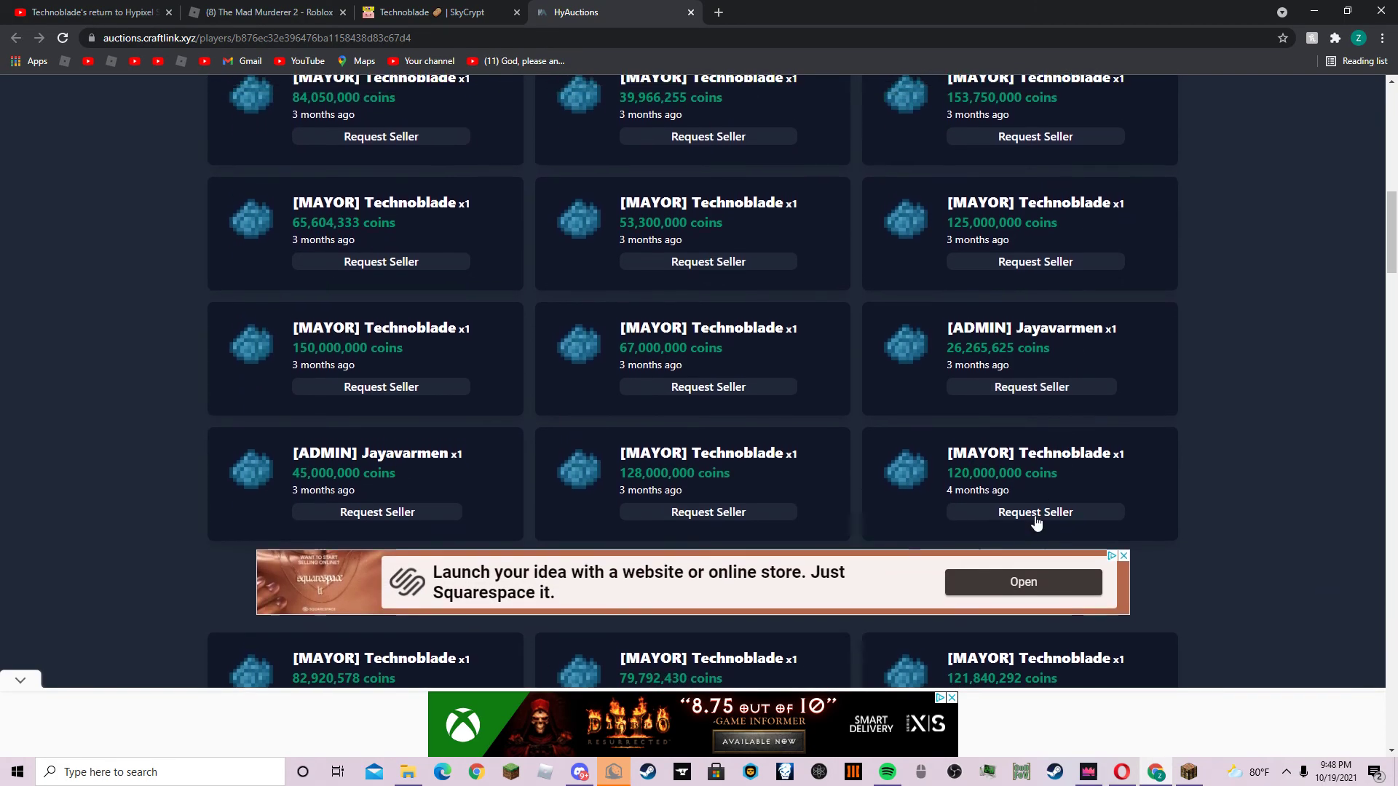
scroll("down", 3)
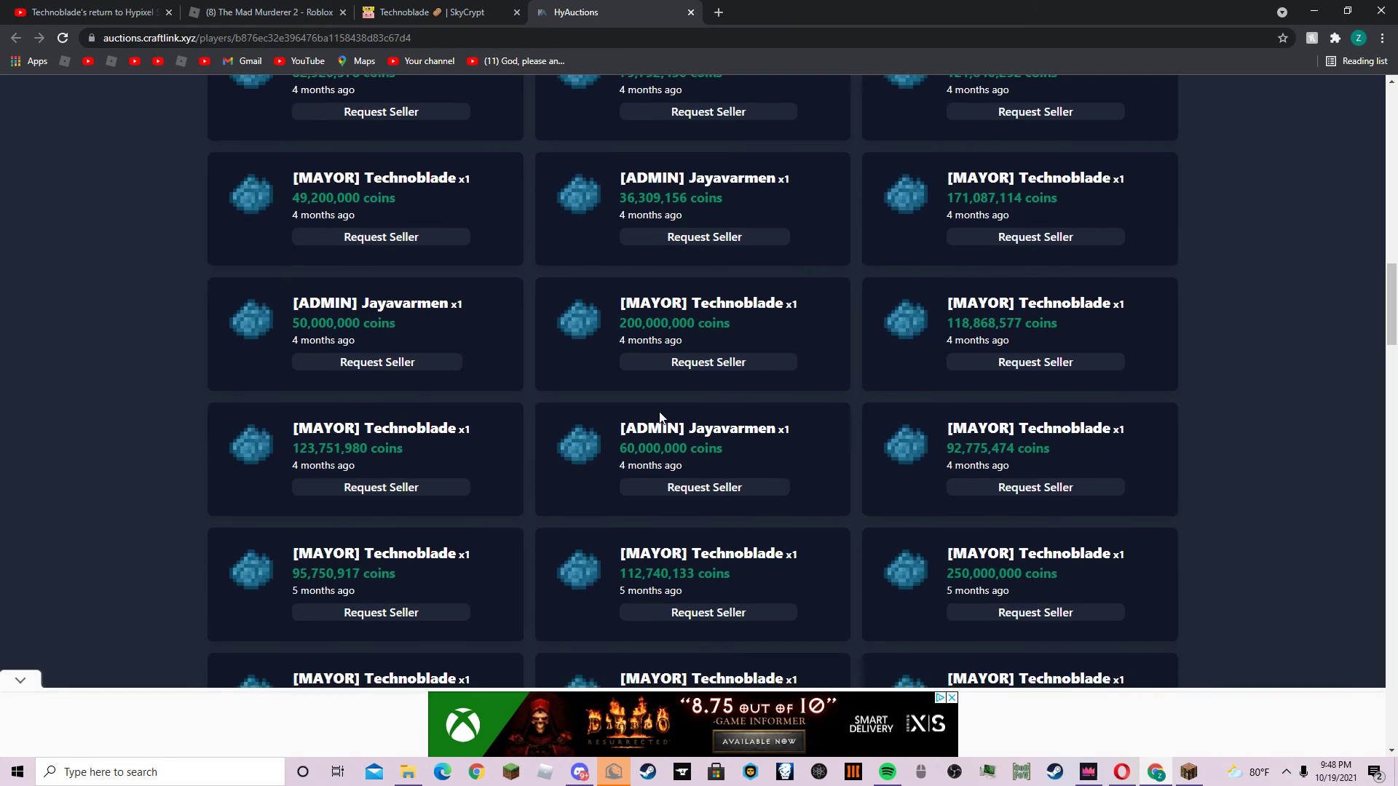
scroll("down", 3)
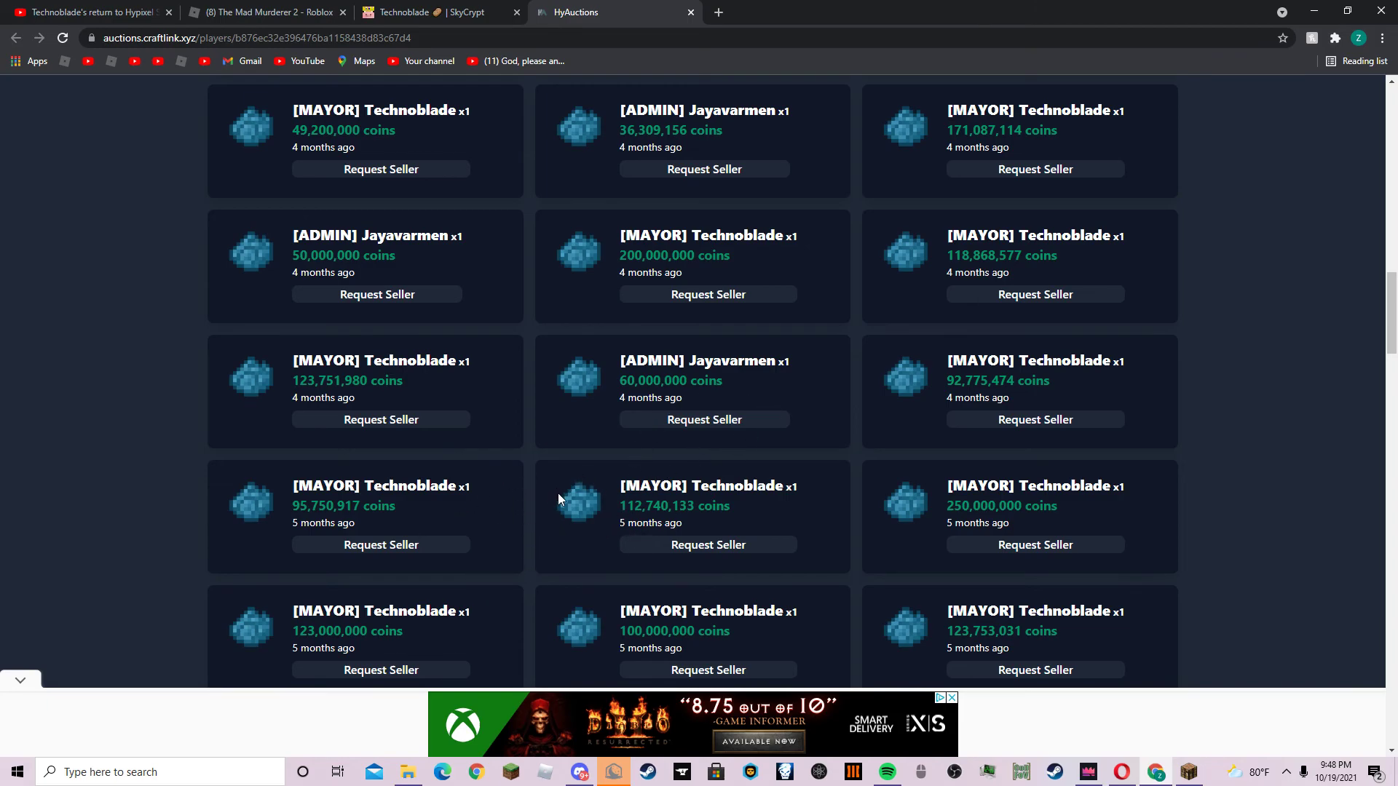
mouse_move(801, 430)
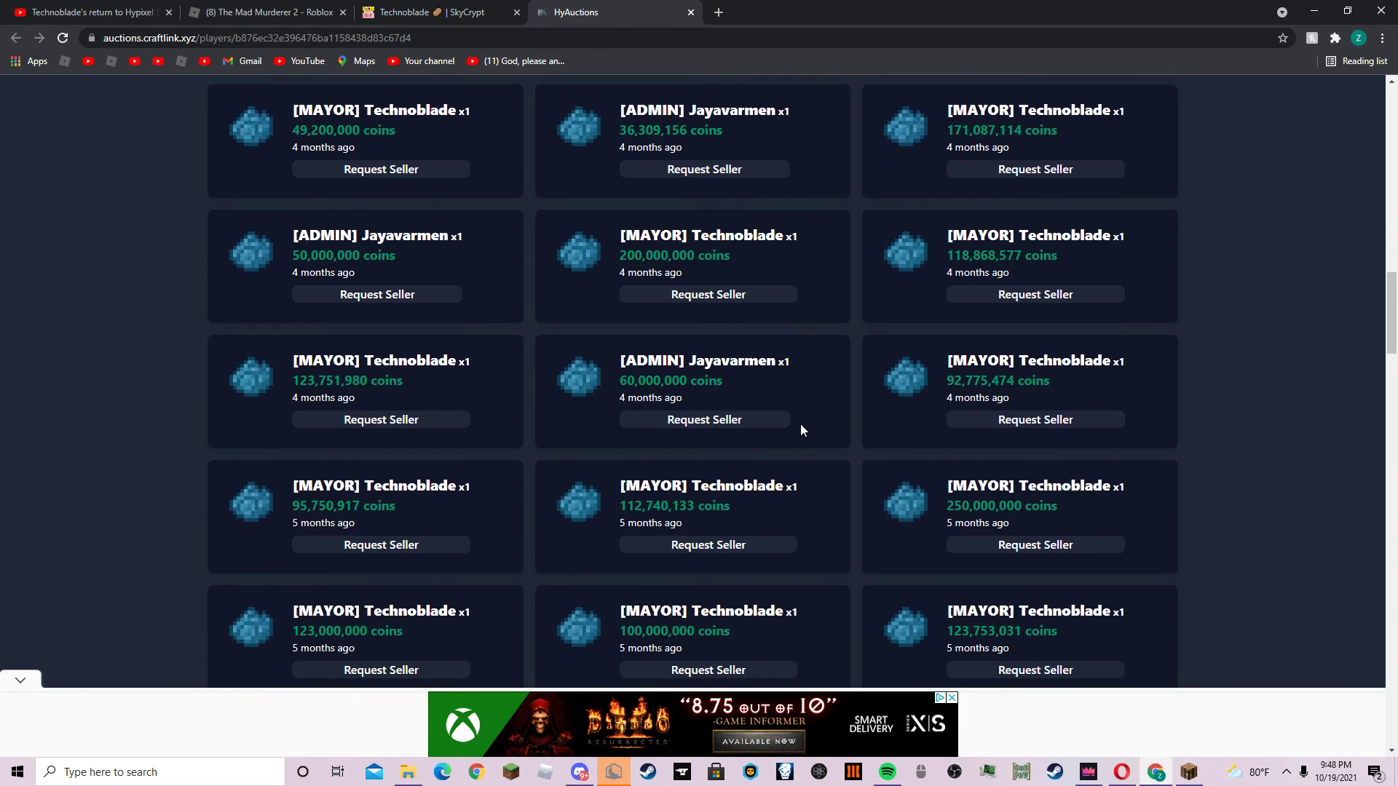
Step: Continue through the remaining sold auction cards further down the page
scroll("down", 3)
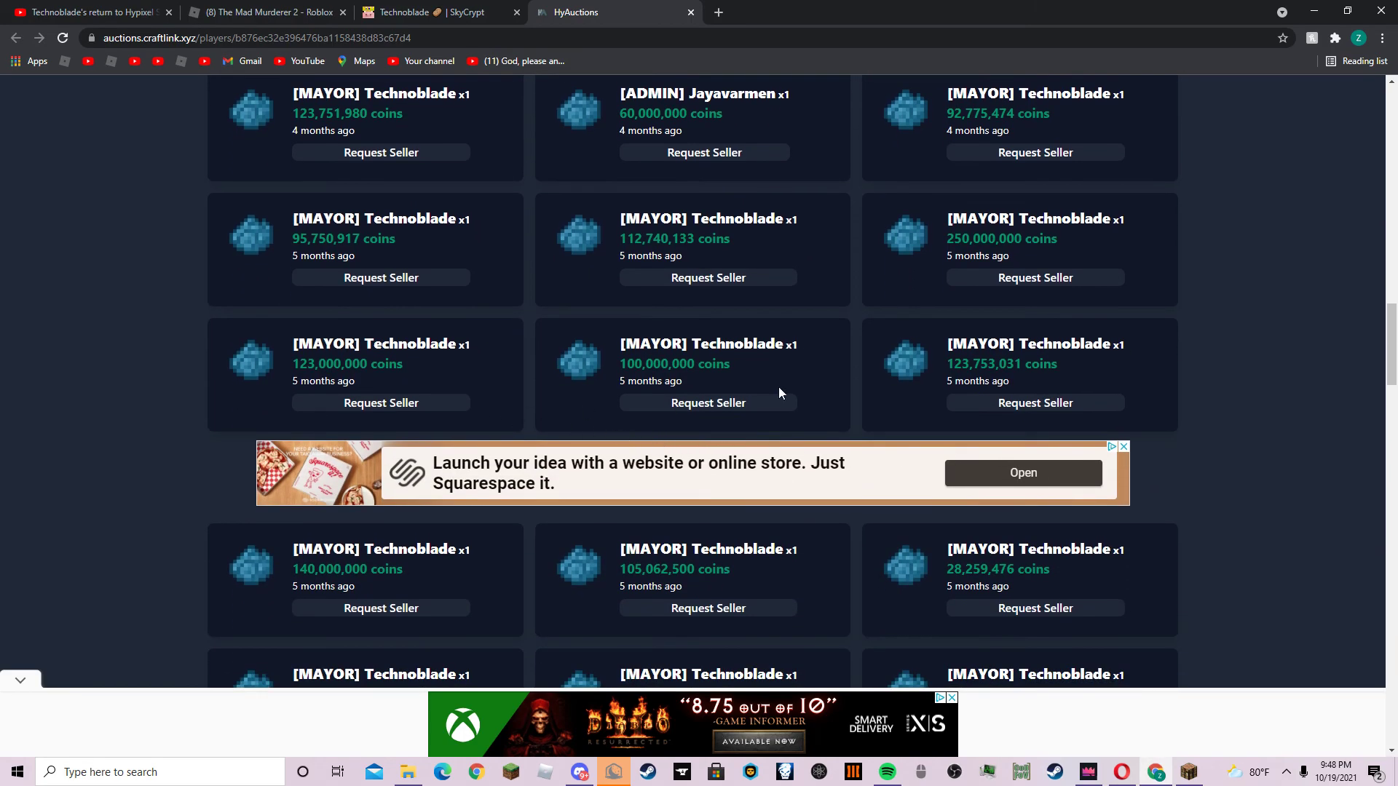
scroll("down", 3)
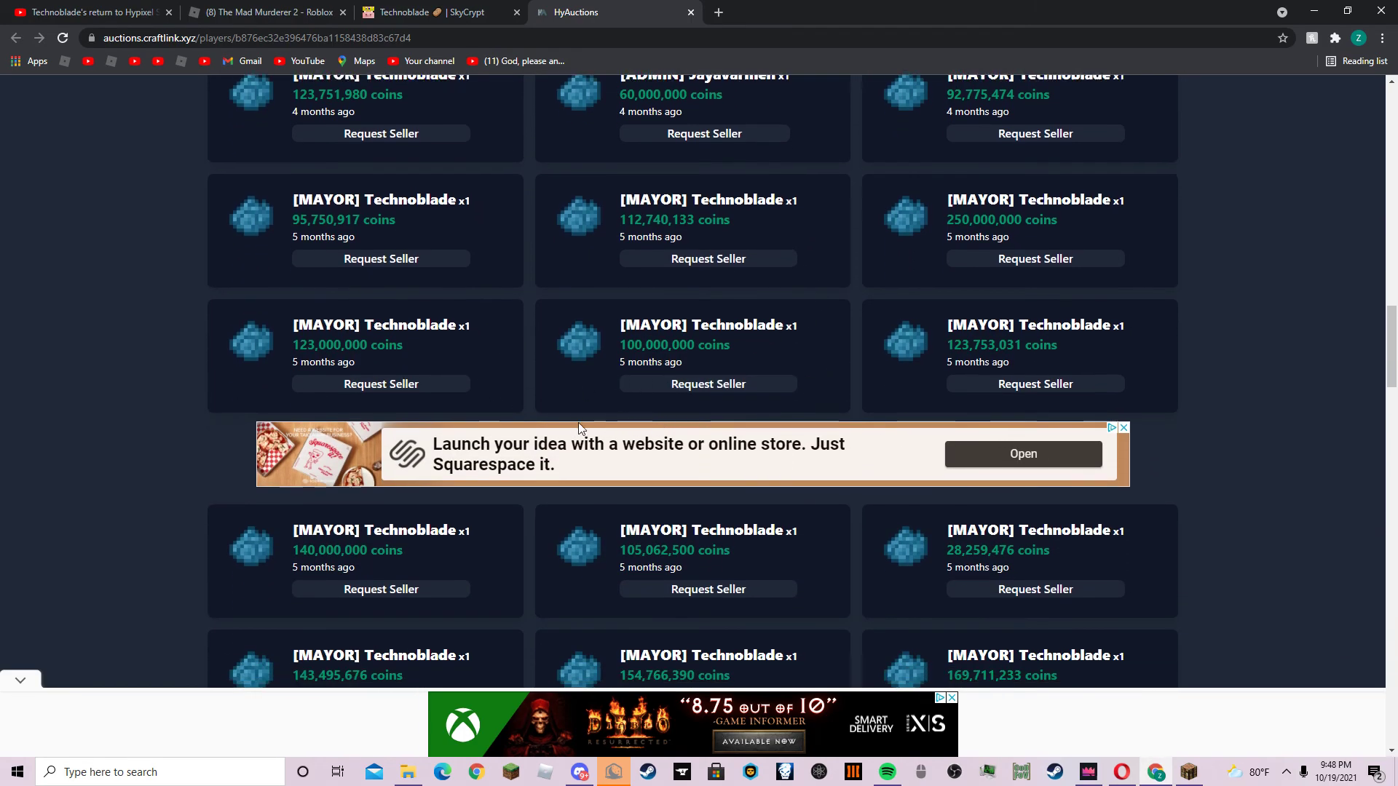
scroll("down", 3)
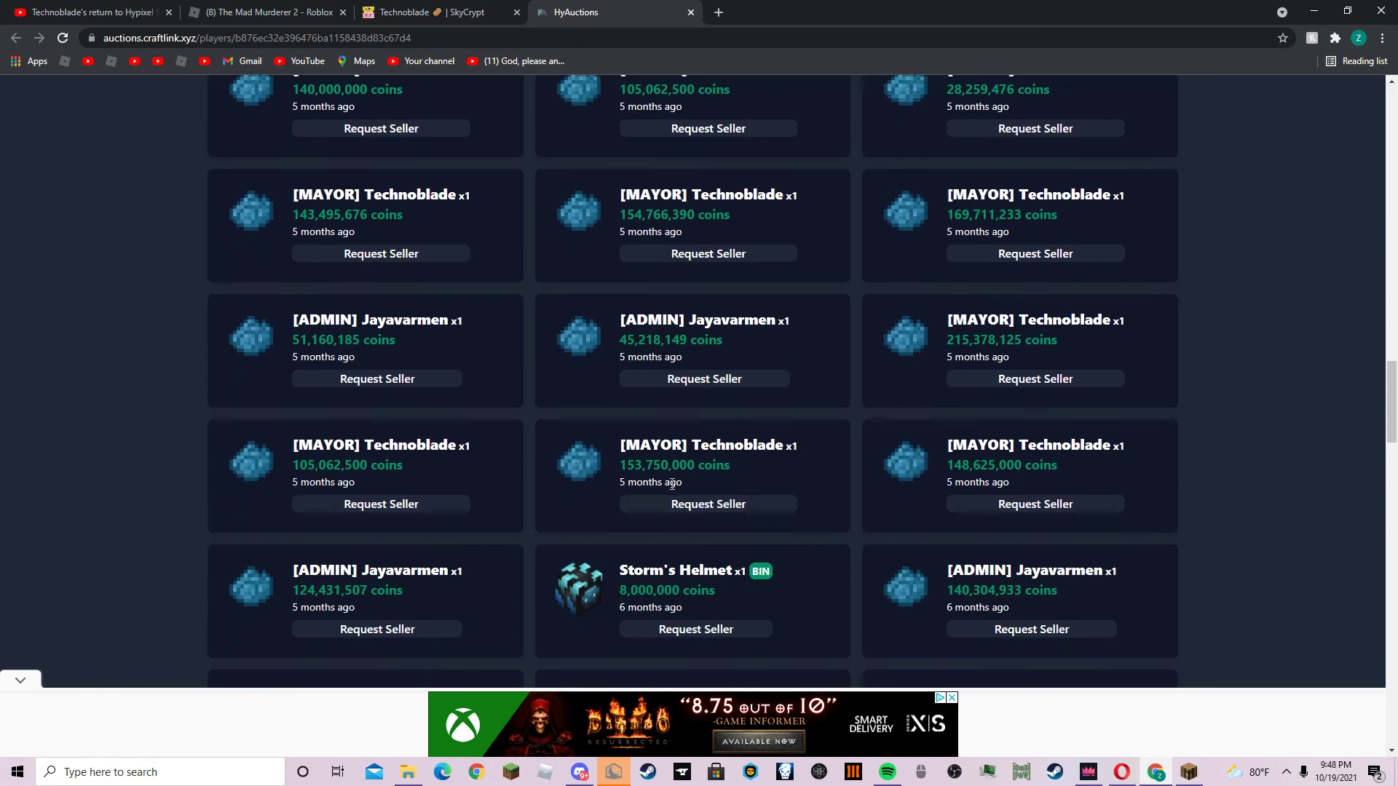
scroll("down", 3)
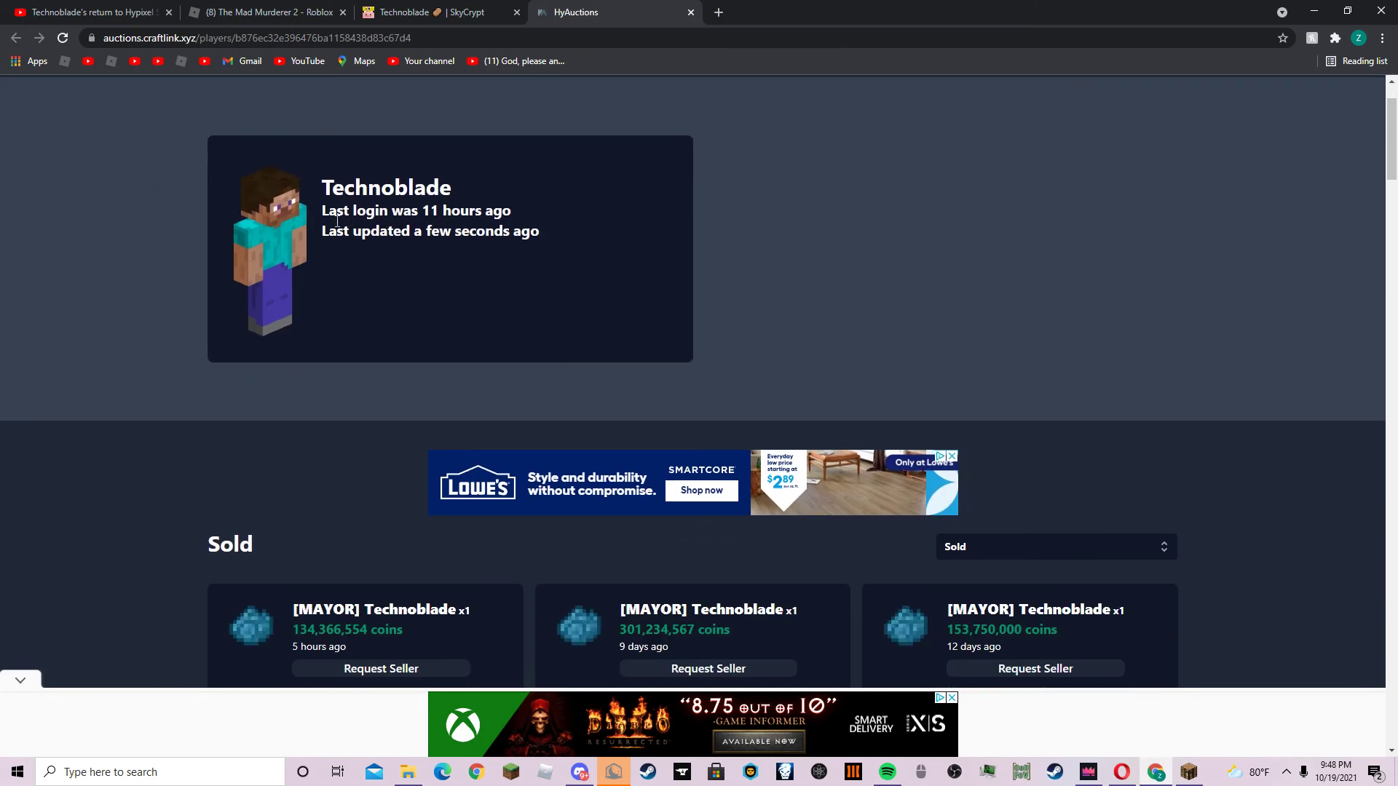
Step: Highlight the 'Last login' line, then look through the sold [MAYOR] Technoblade cake auctions
left_click_drag(322, 210, 362, 210)
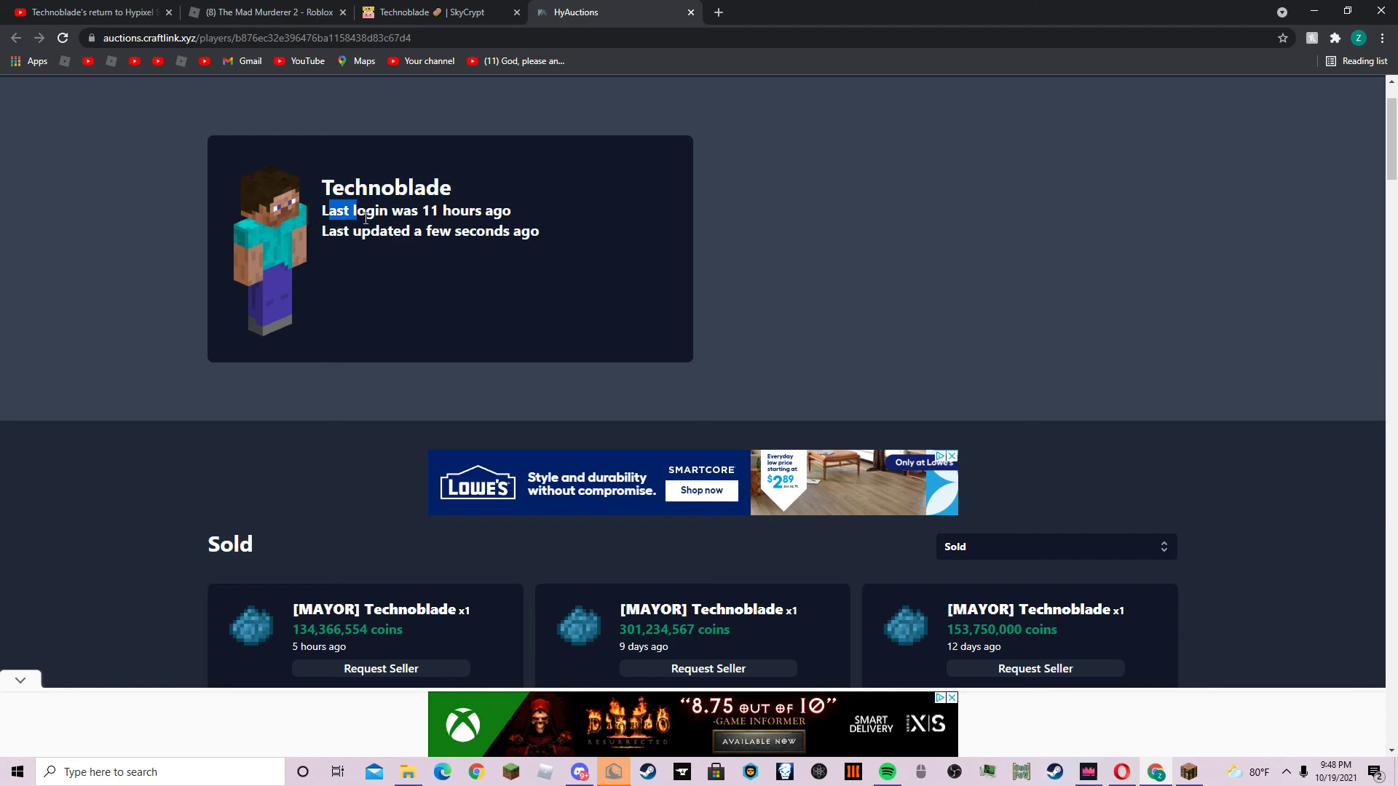
scroll("down", 3)
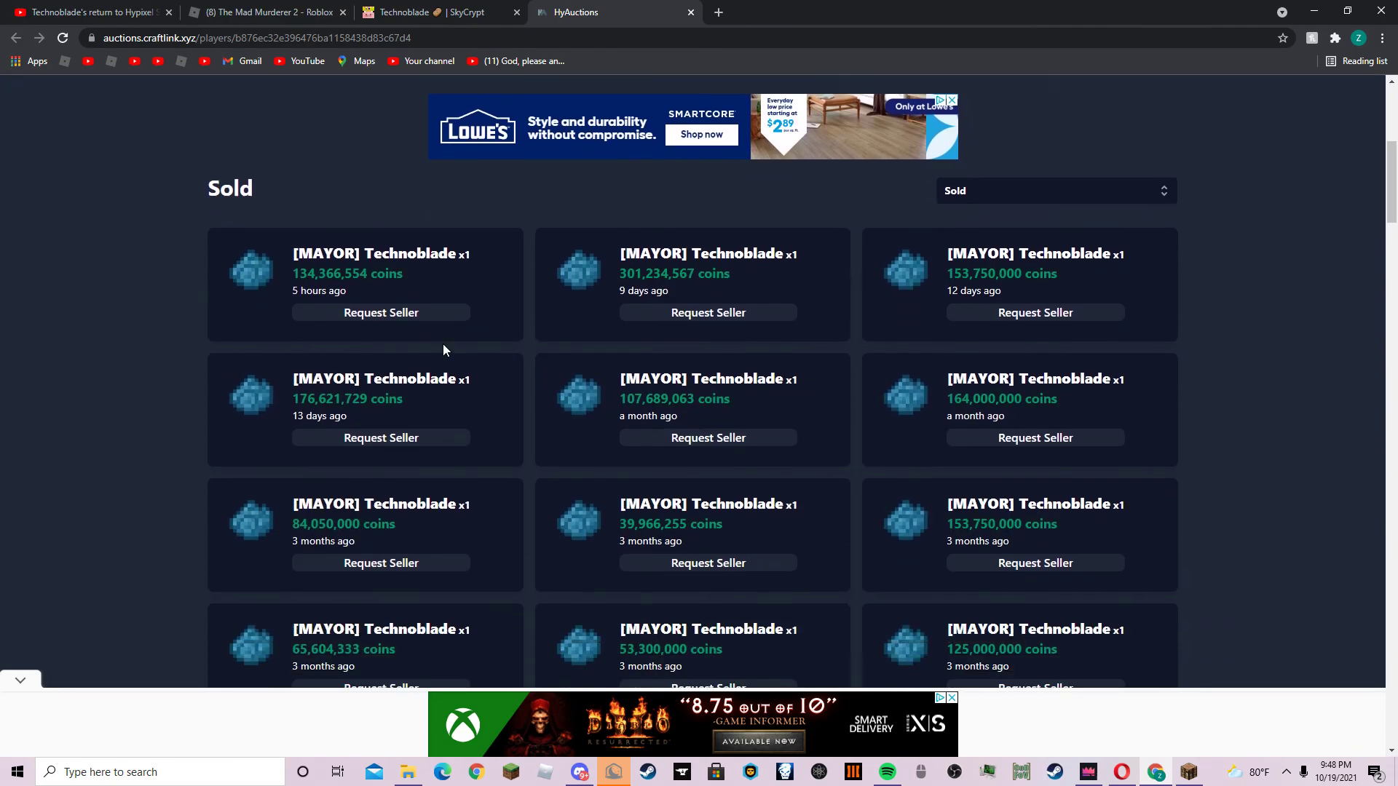
scroll("down", 3)
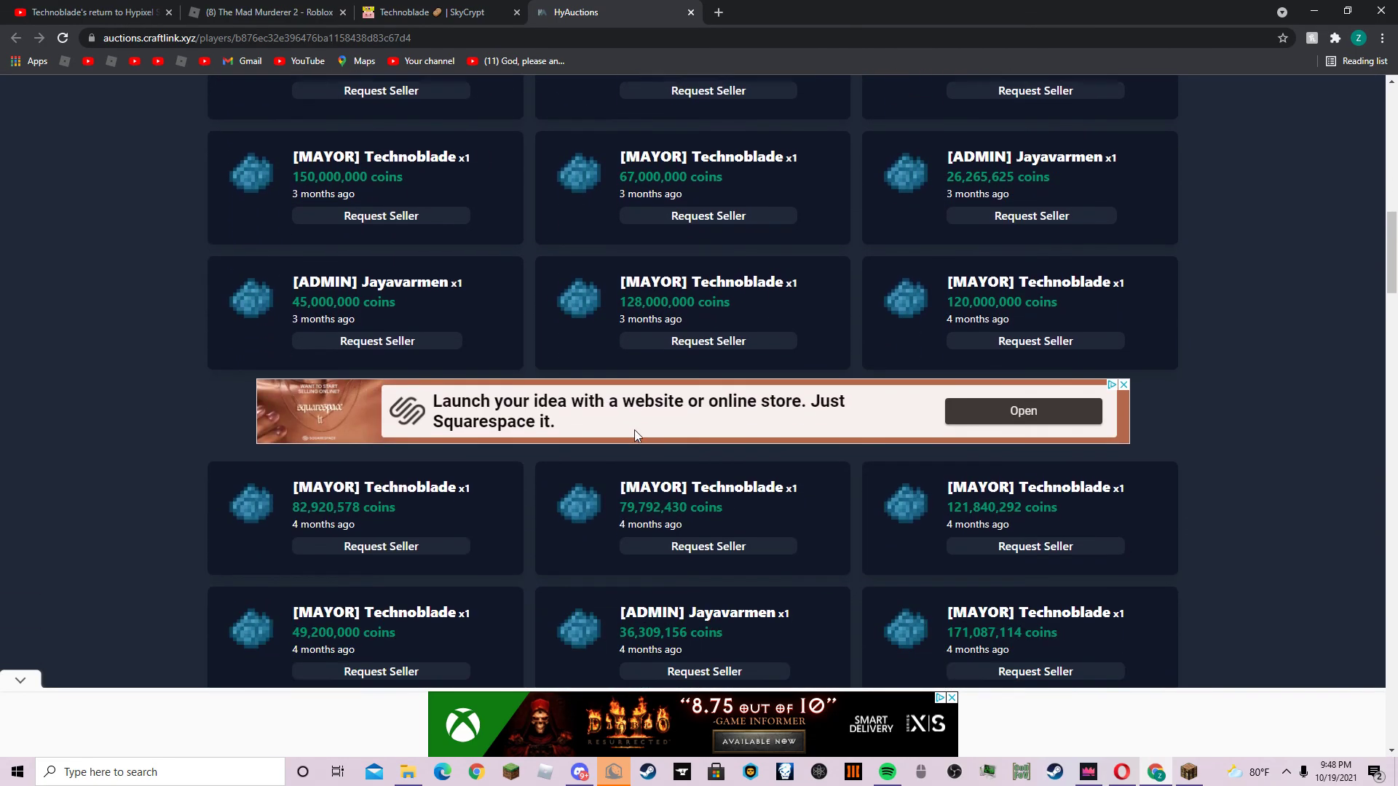
scroll("down", 3)
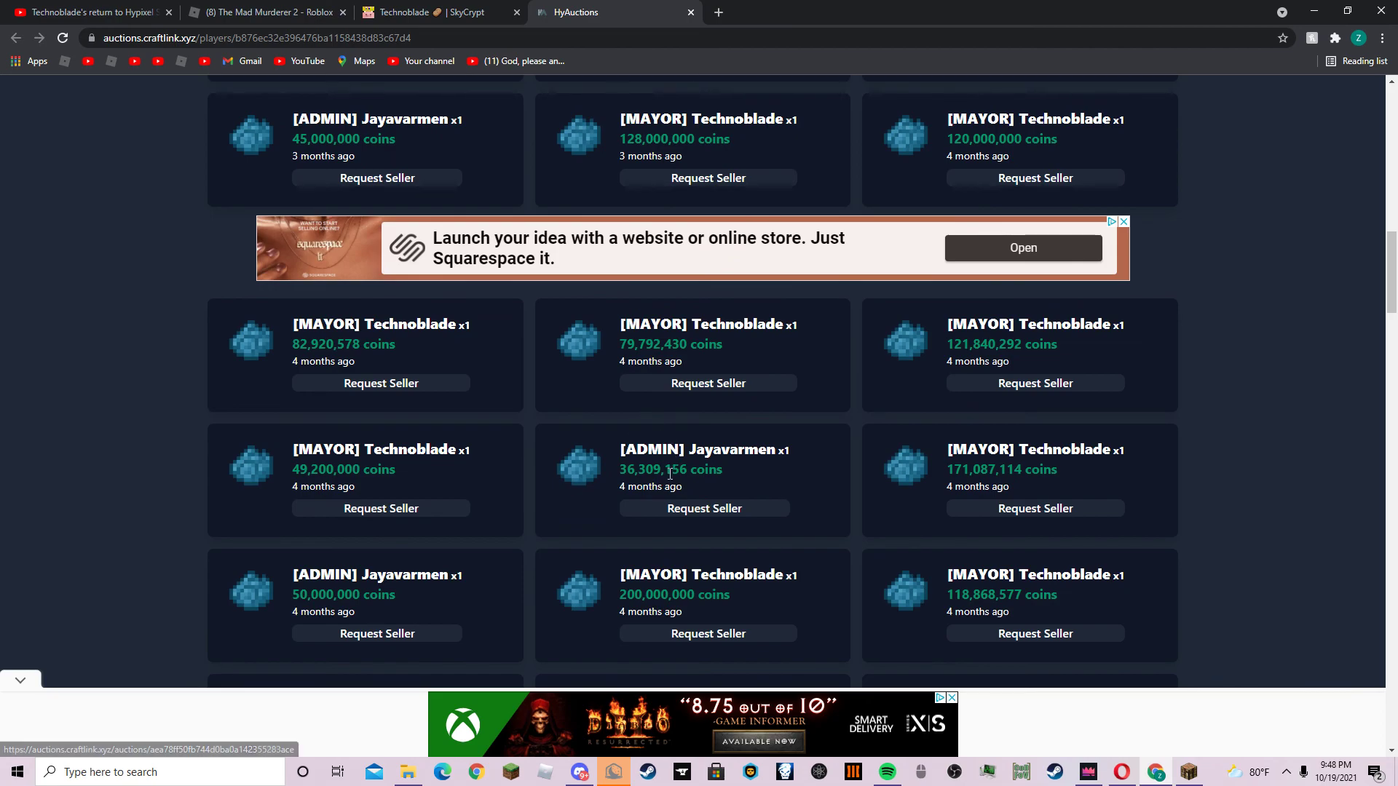
scroll("up", 3)
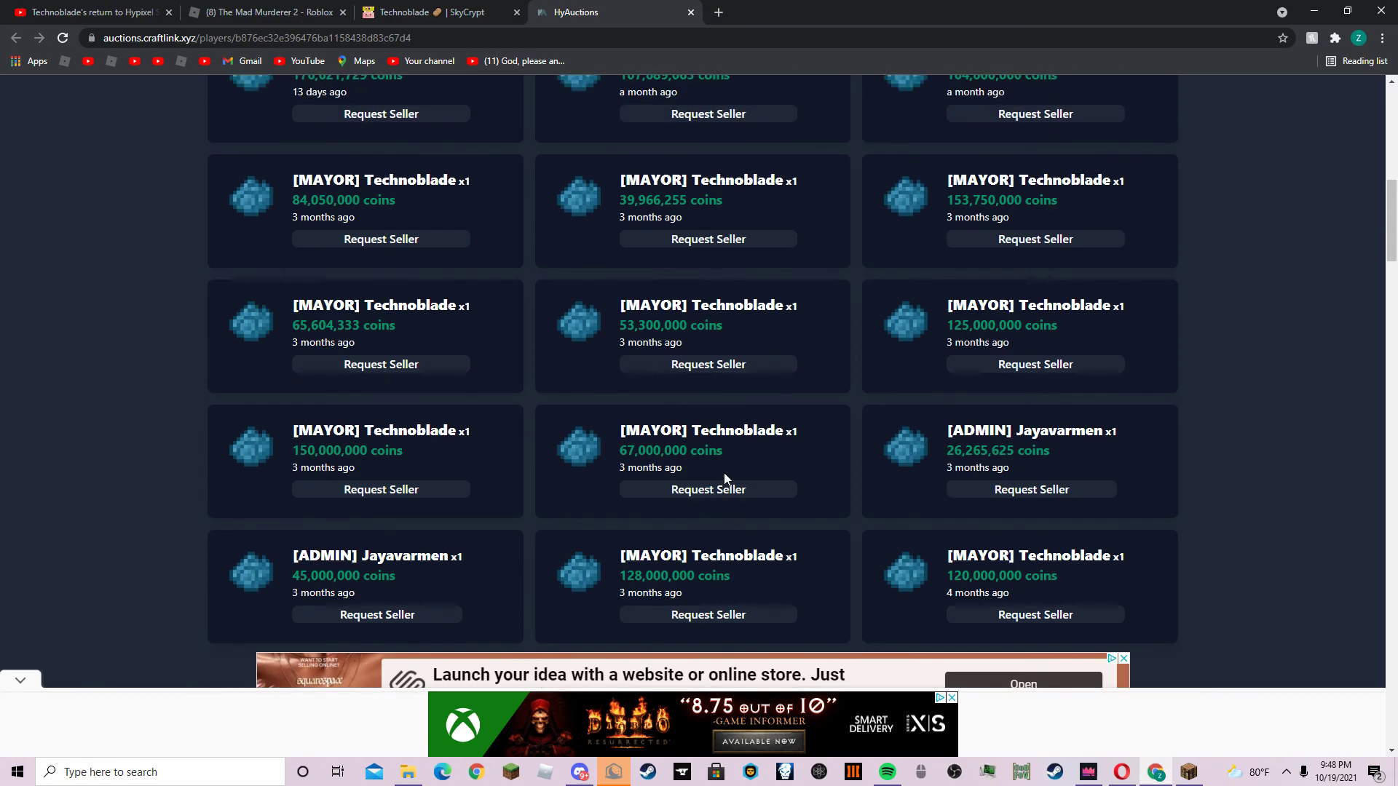
scroll("up", 3)
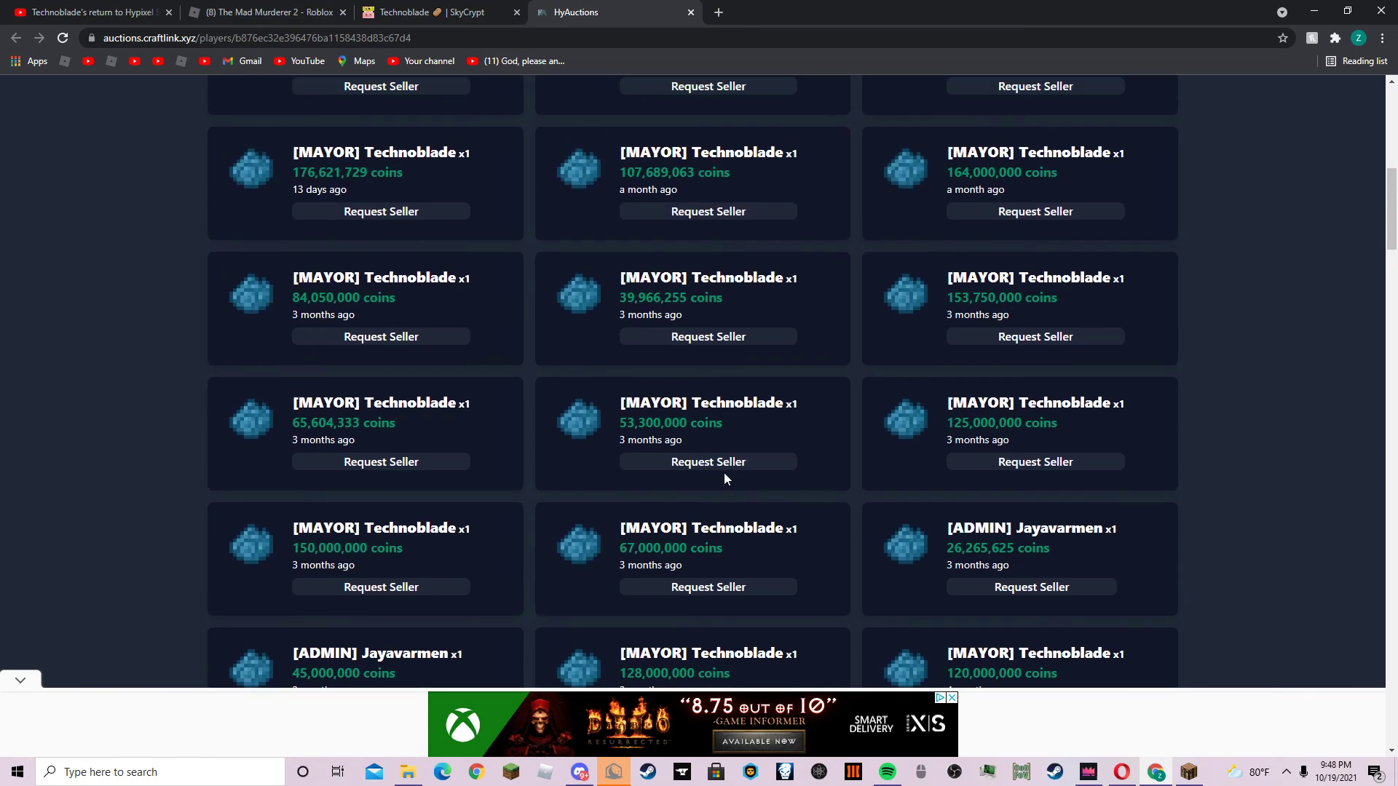
mouse_move(724, 472)
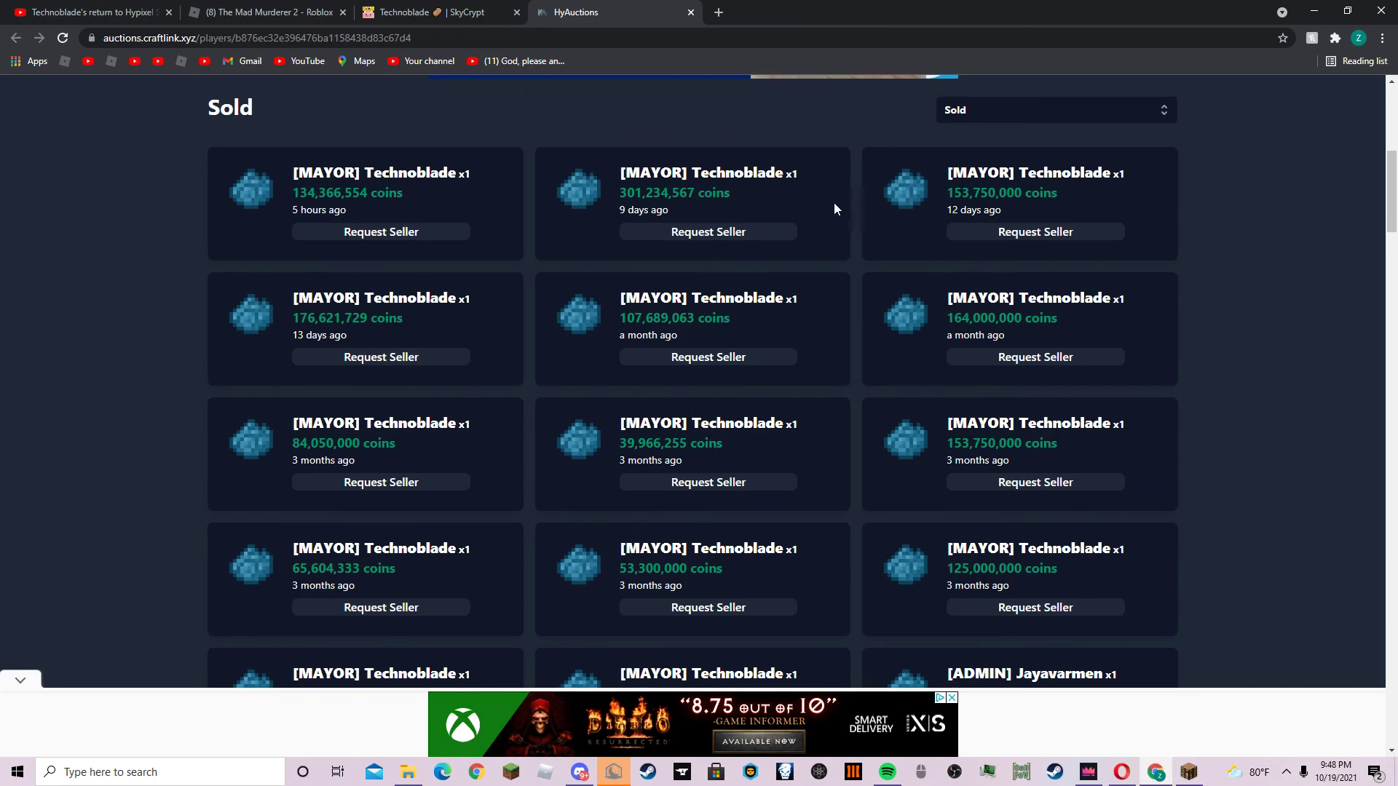
mouse_move(774, 257)
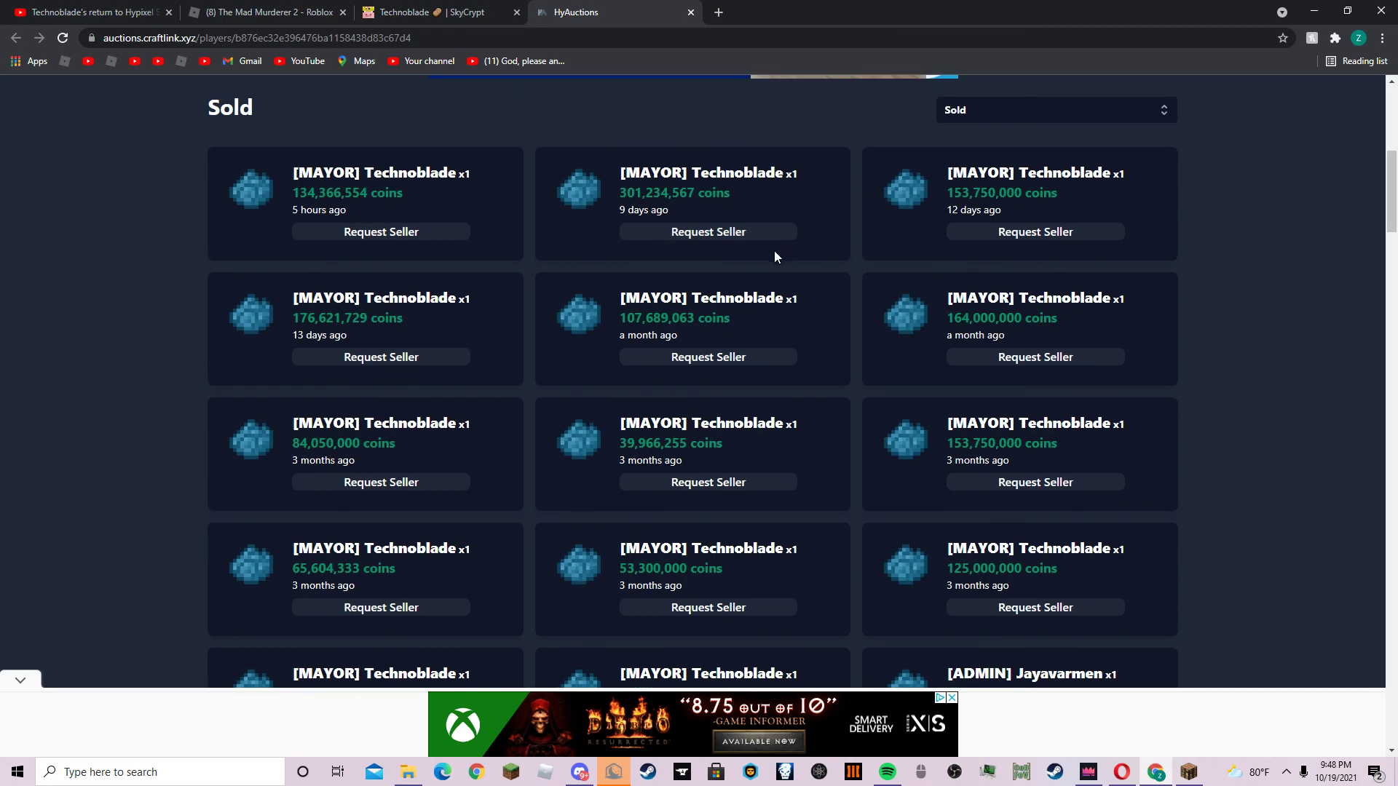
Step: Request the seller of the 301,234,567-coin cake, then browse down to four-month-old sales
left_click(708, 231)
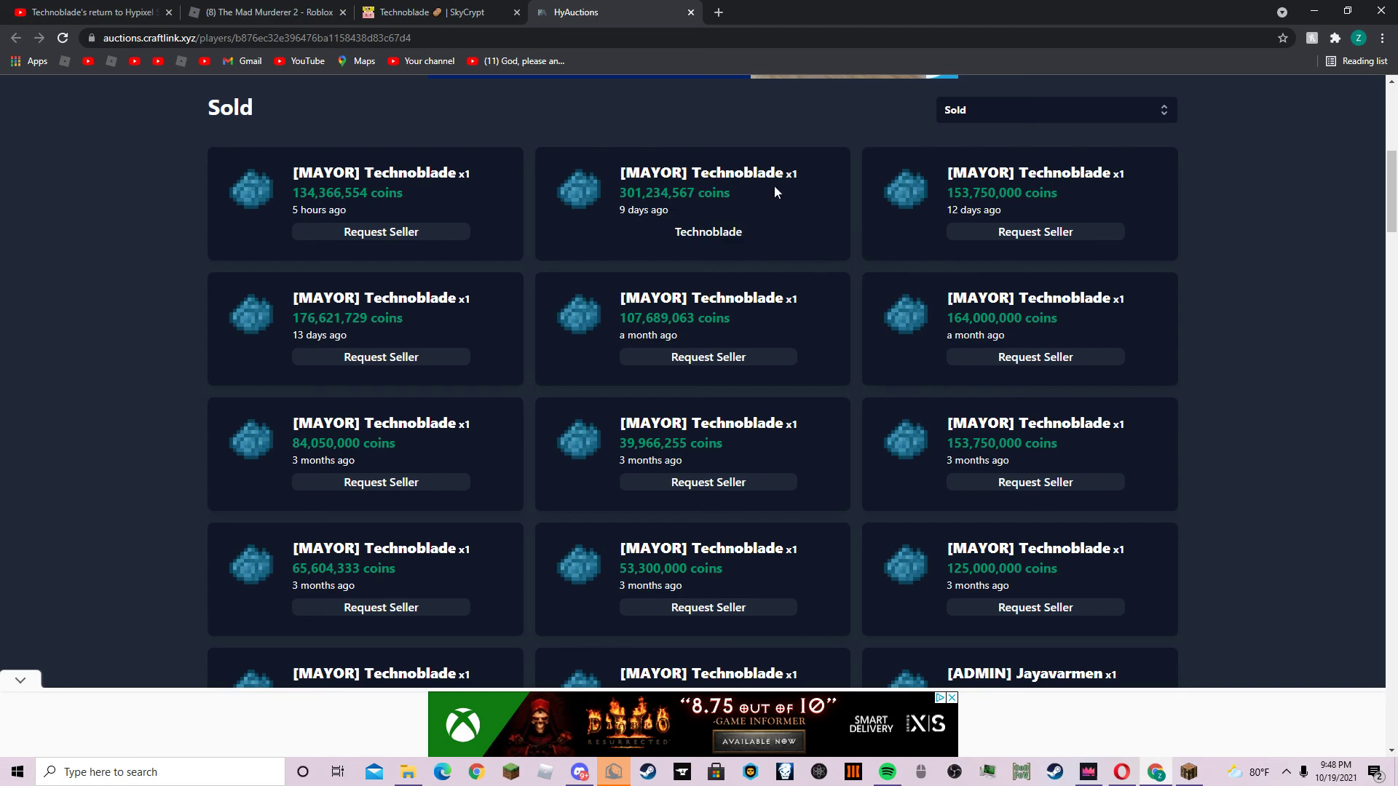
mouse_move(745, 352)
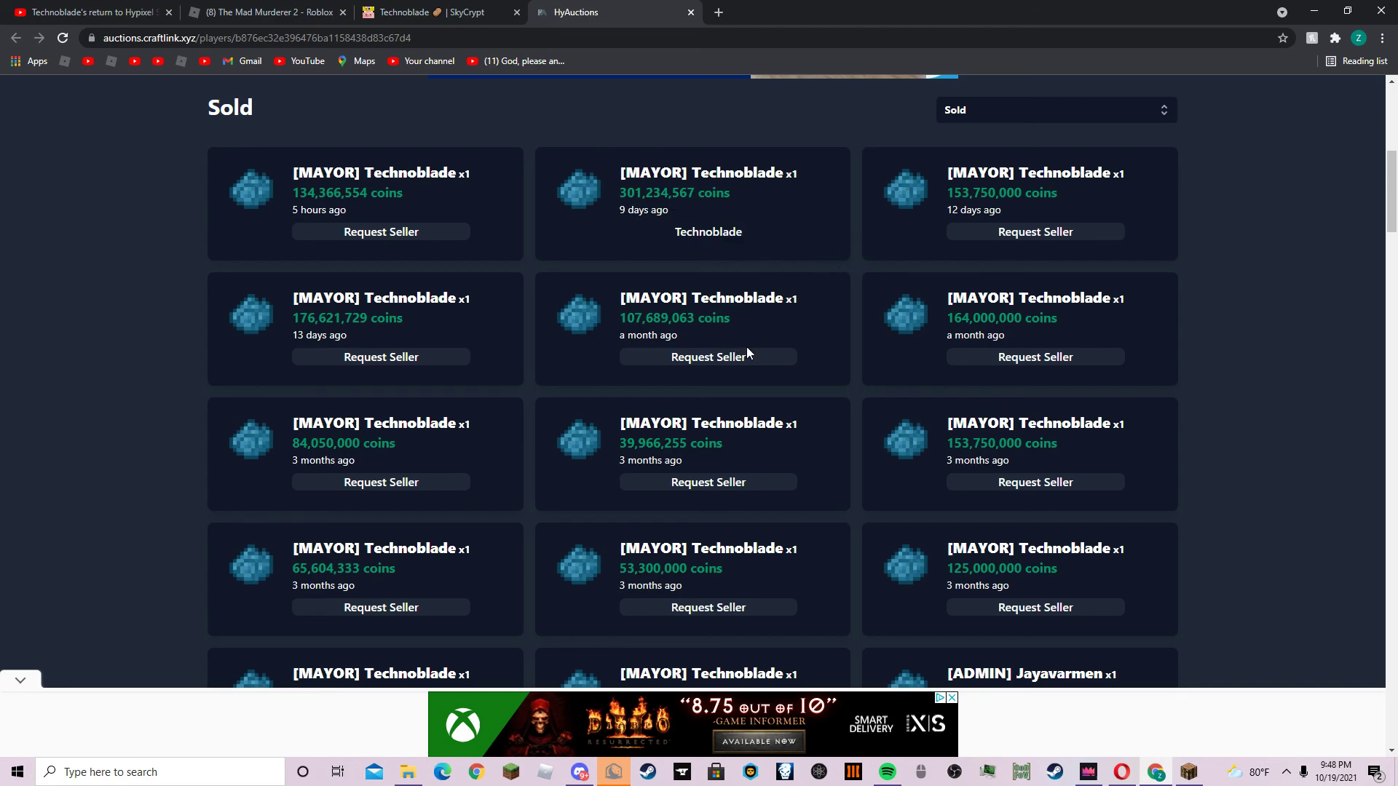
mouse_move(1005, 214)
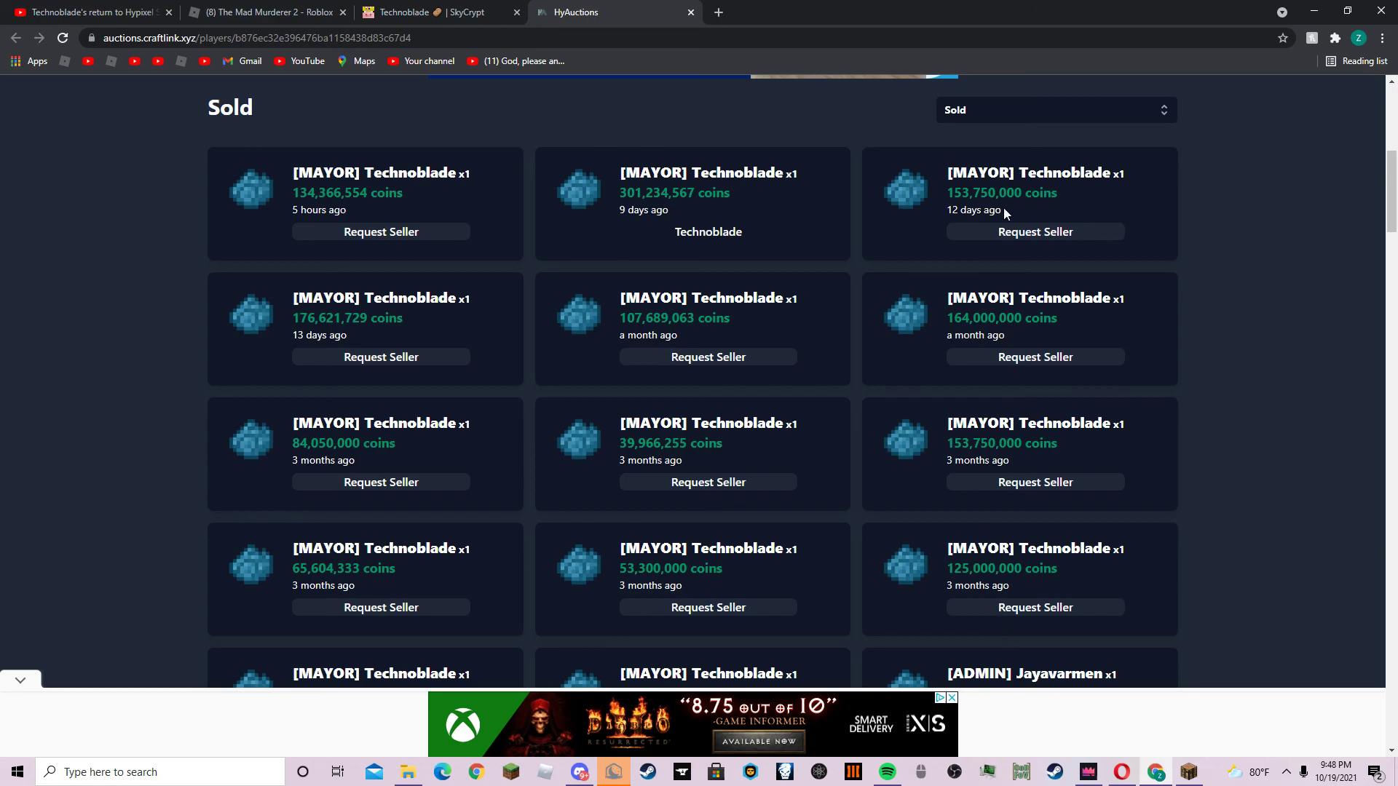
mouse_move(296, 345)
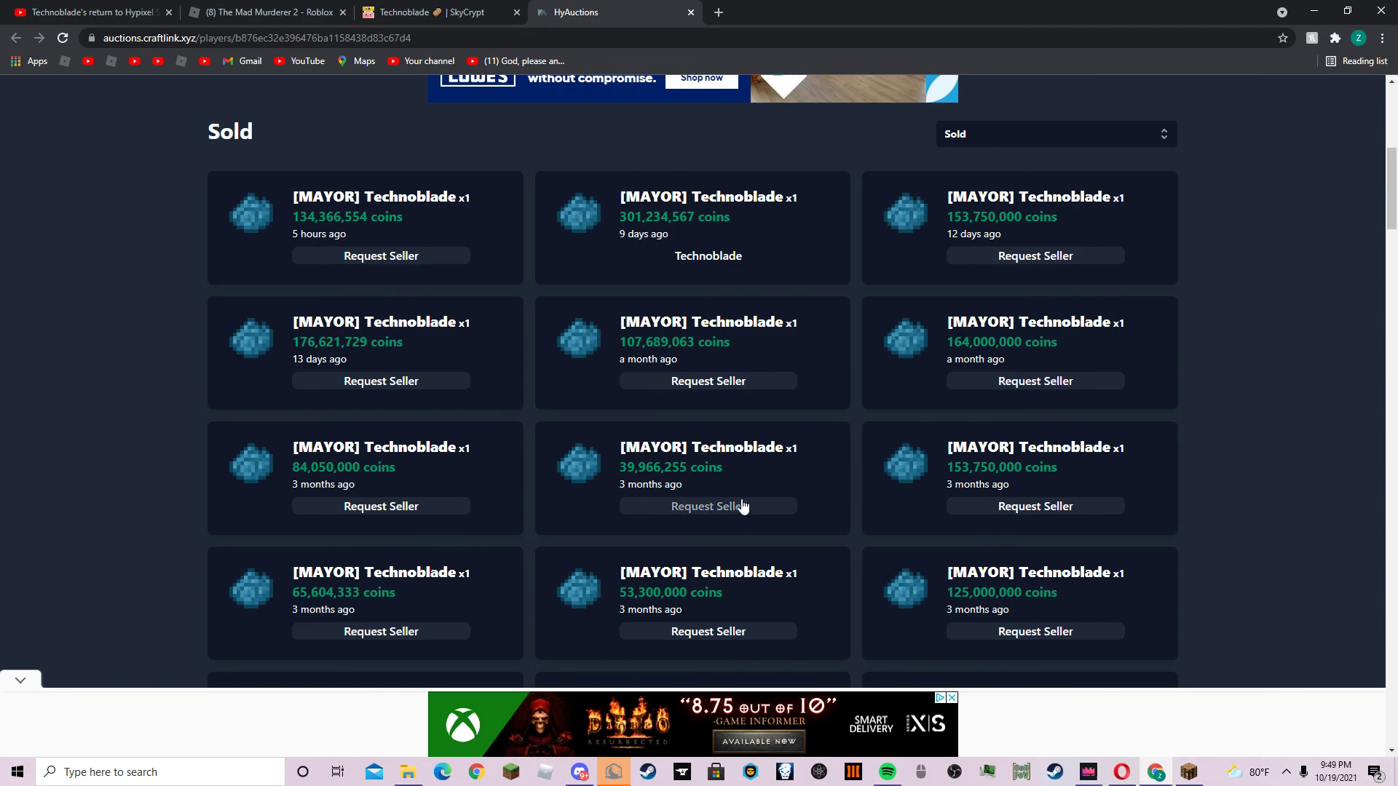
scroll("down", 3)
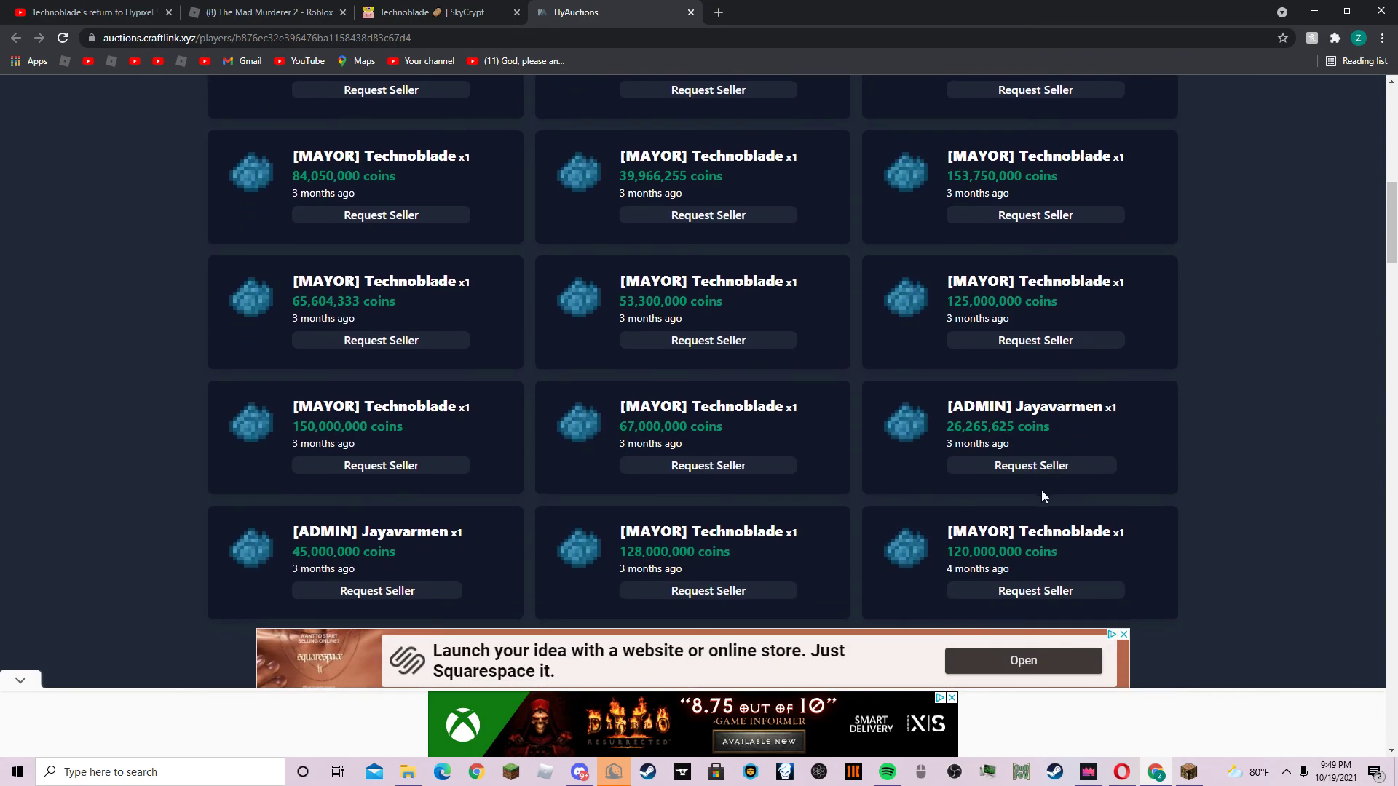
scroll("down", 3)
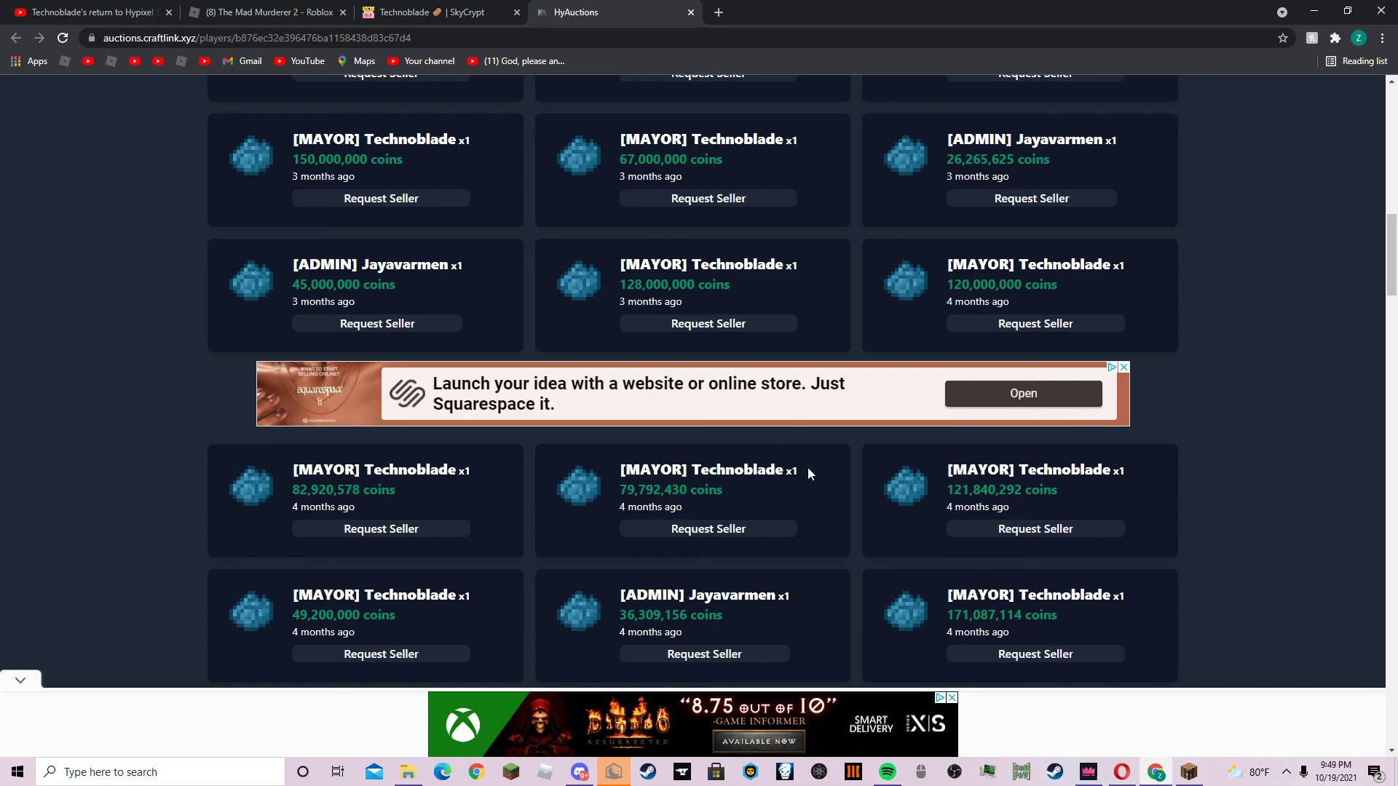
scroll("down", 3)
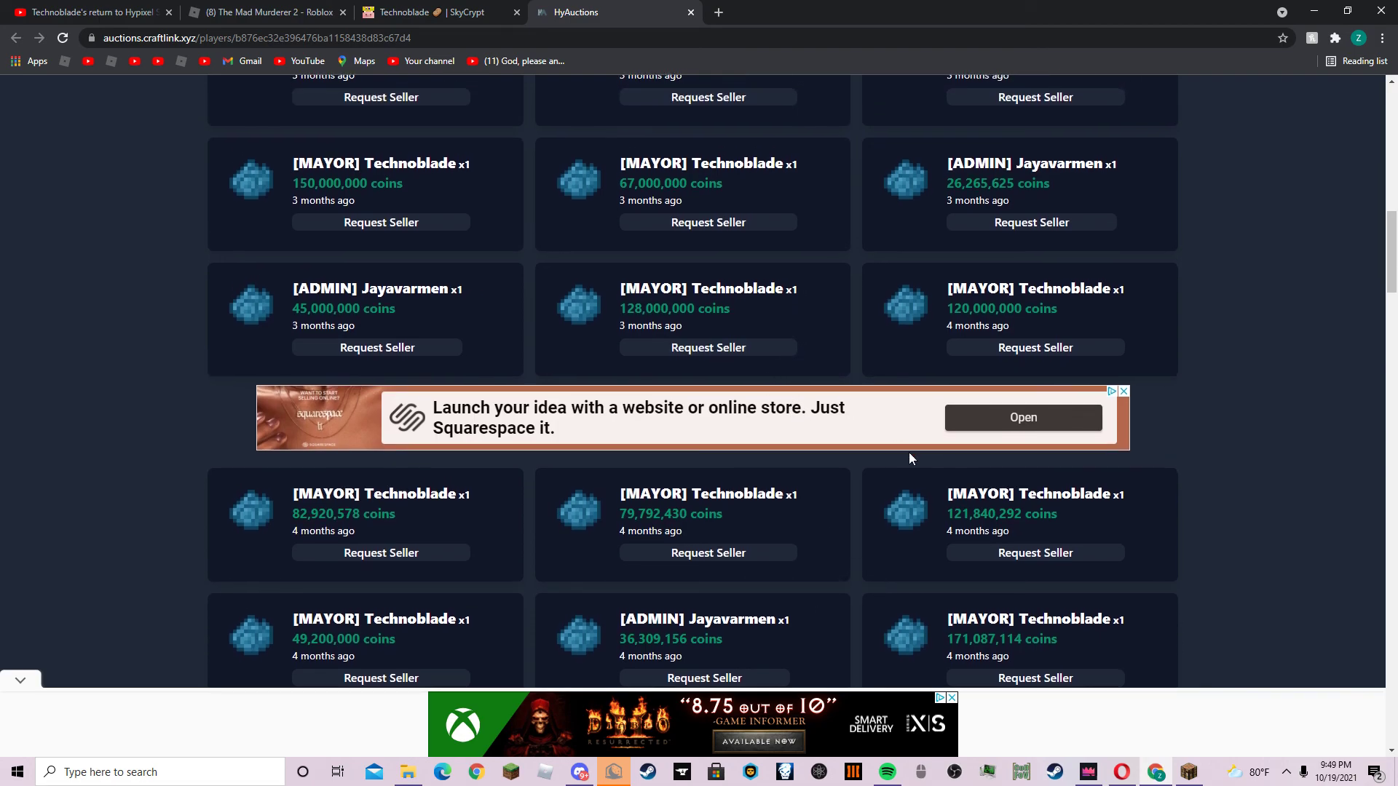
scroll("down", 3)
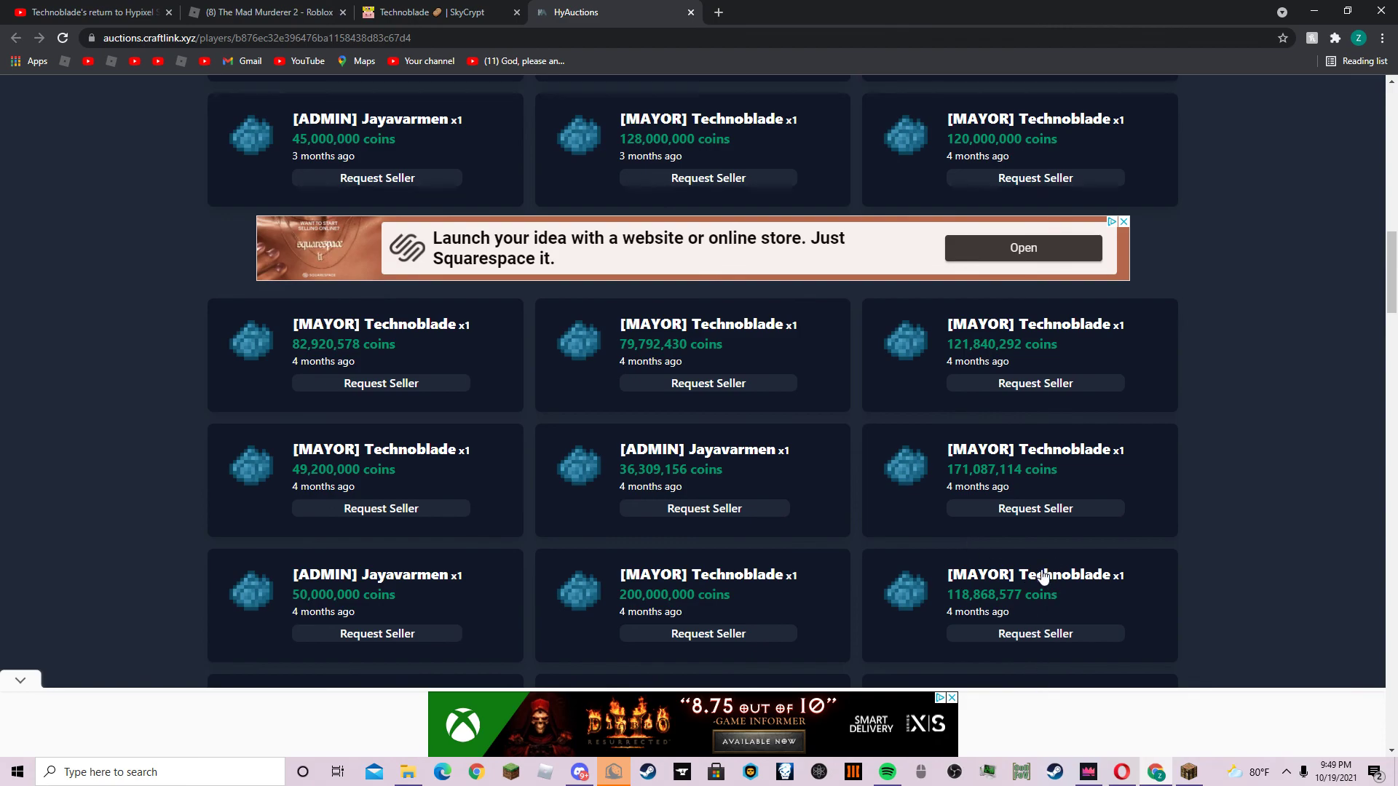